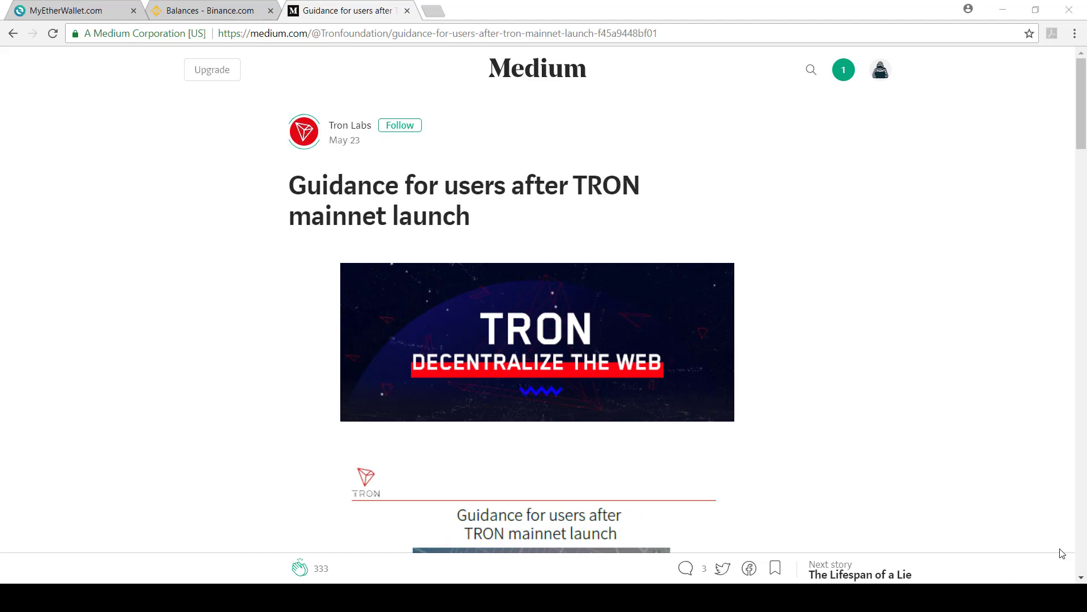
pyautogui.moveTo(1022, 388)
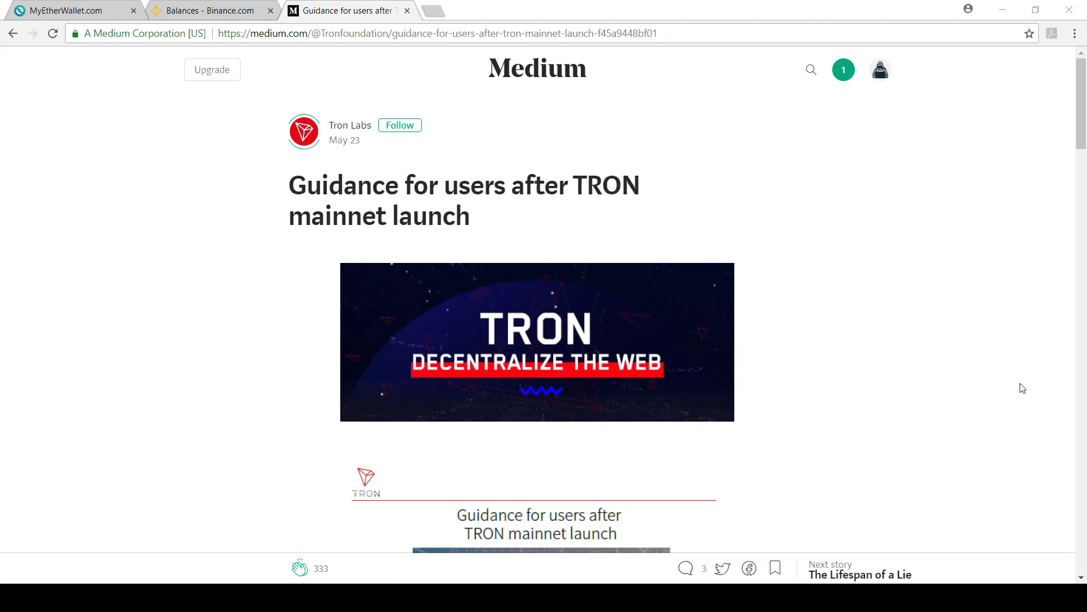
pyautogui.moveTo(874, 308)
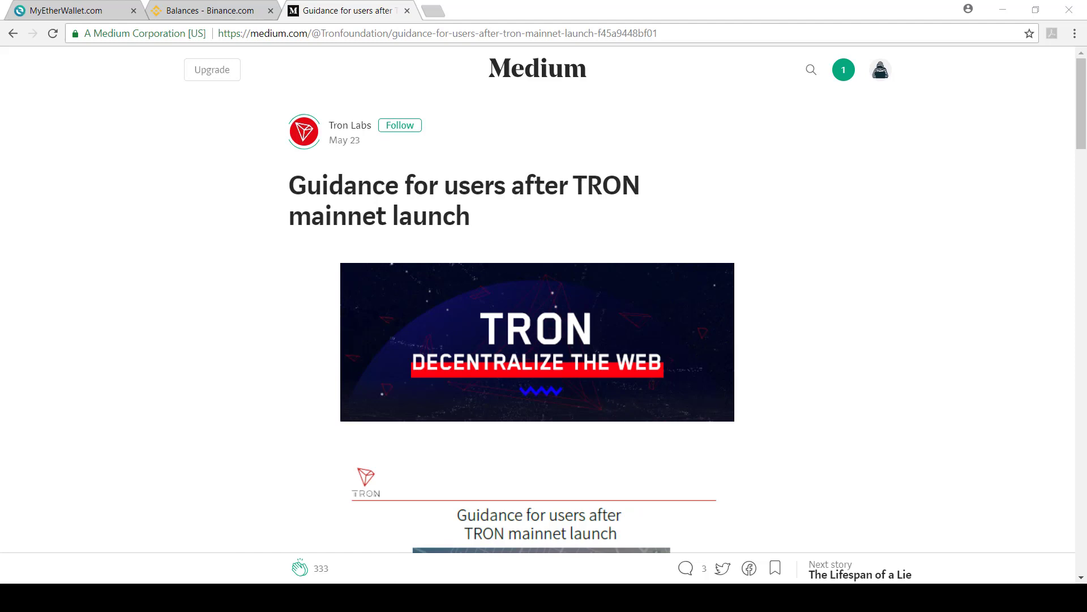
# - Scroll the TRON article down to section 3, Genesis Block & Token Migration
pyautogui.scroll(-3)
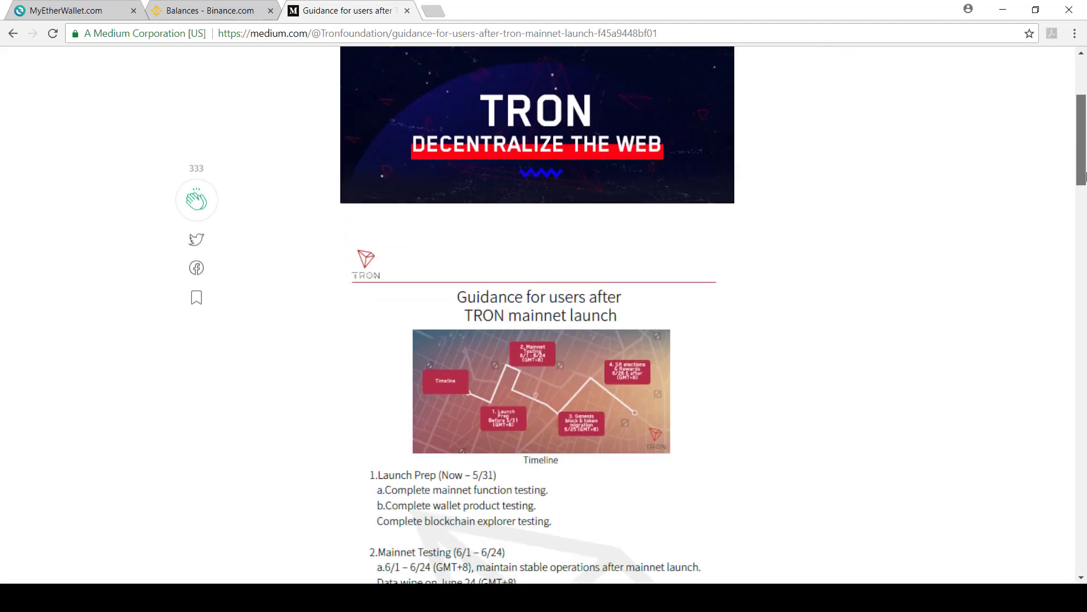
pyautogui.scroll(-3)
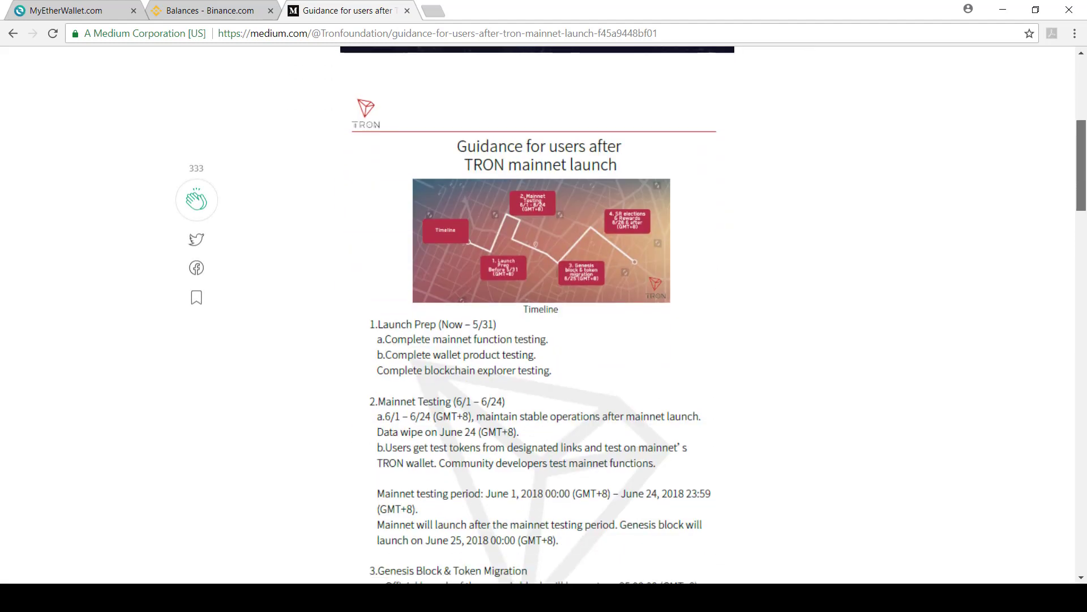
pyautogui.scroll(-3)
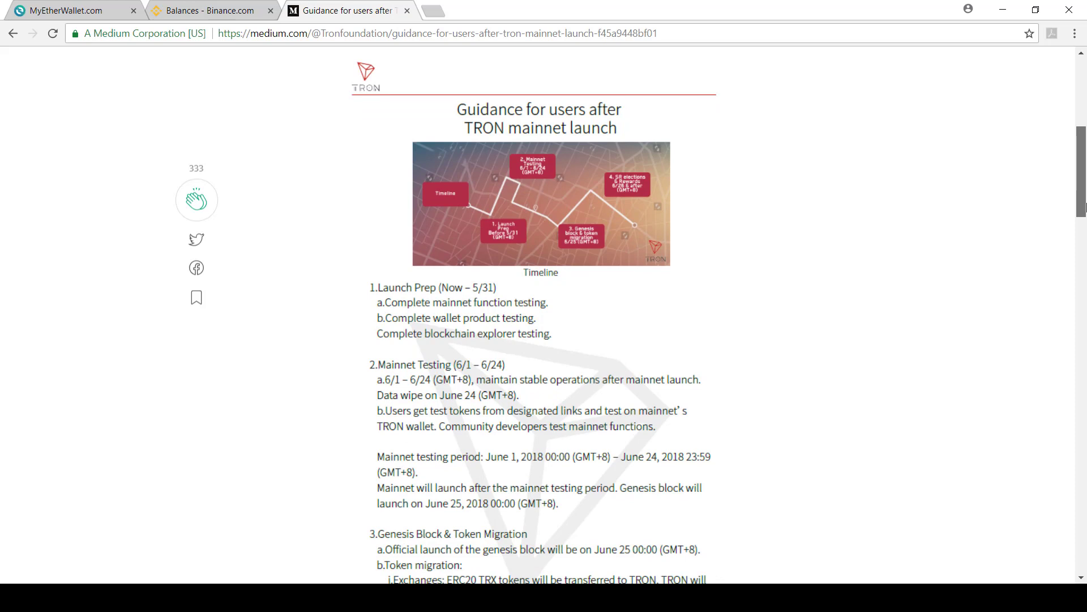
pyautogui.scroll(-3)
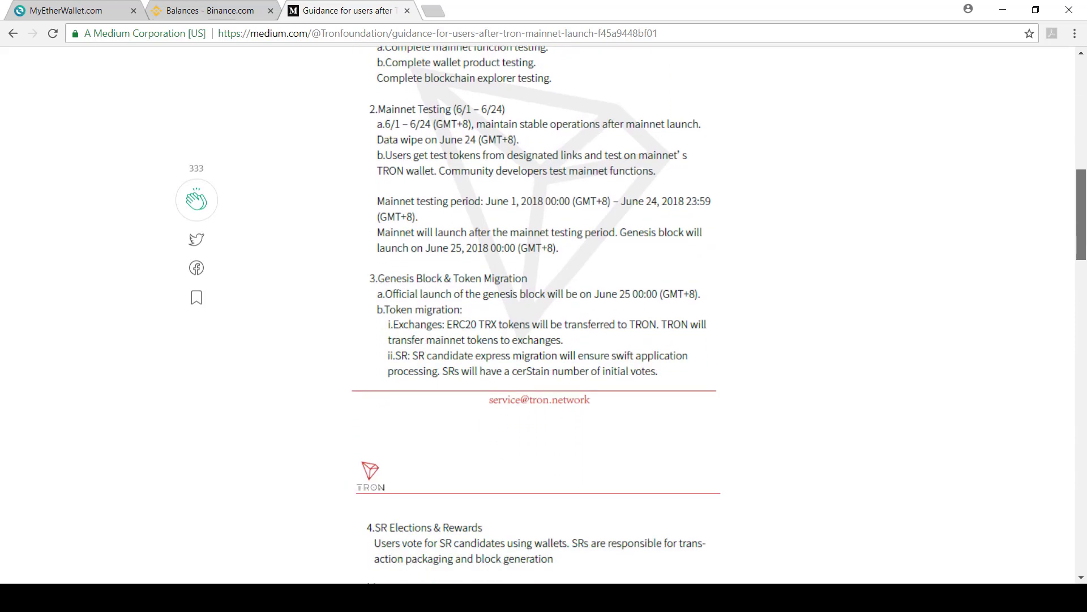
pyautogui.scroll(-3)
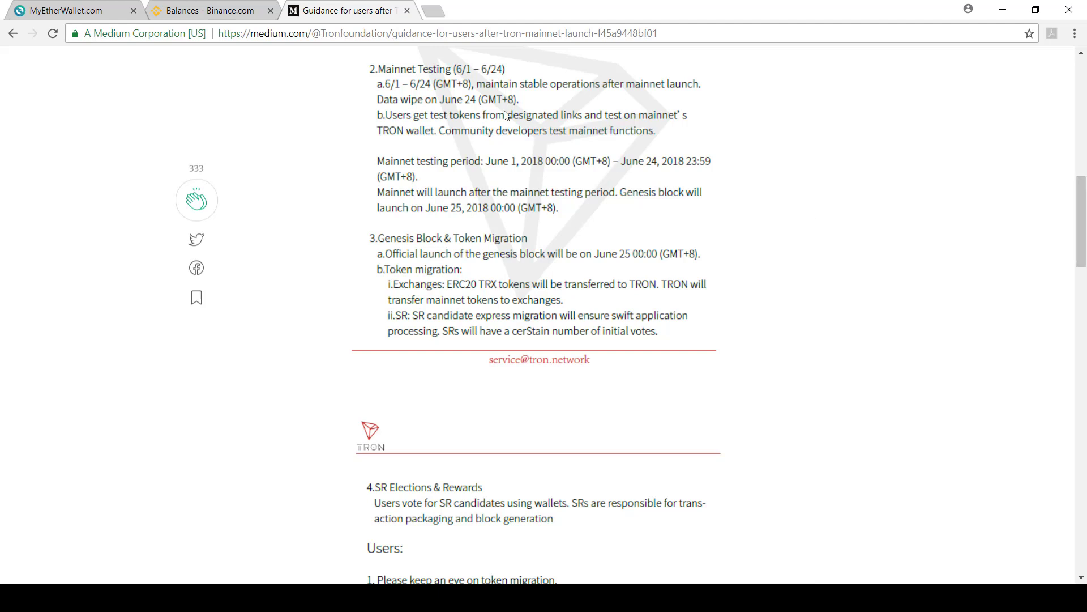
pyautogui.moveTo(487, 78)
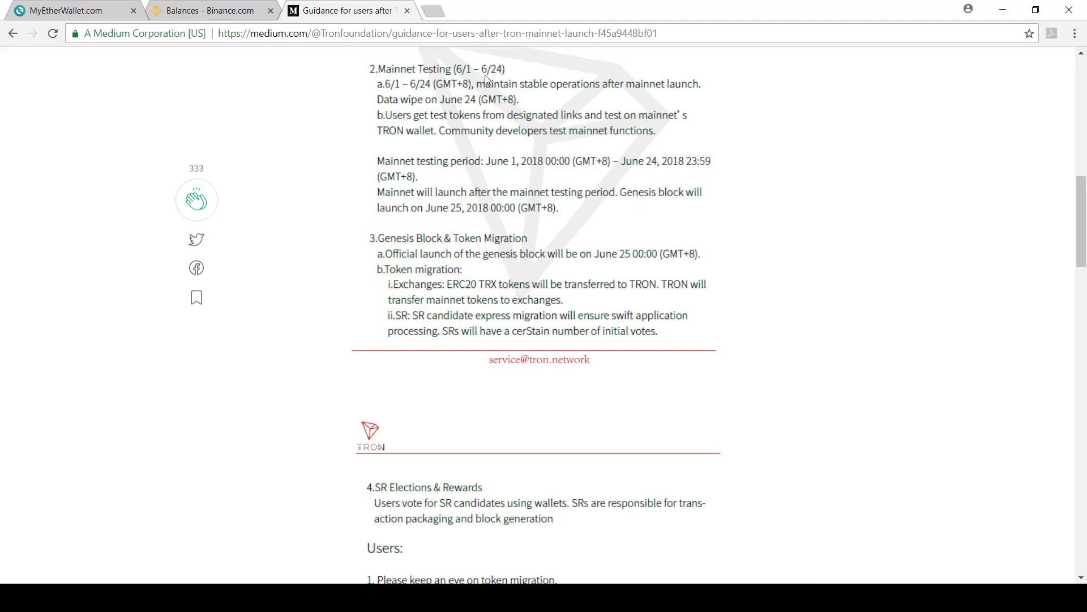
pyautogui.moveTo(431, 225)
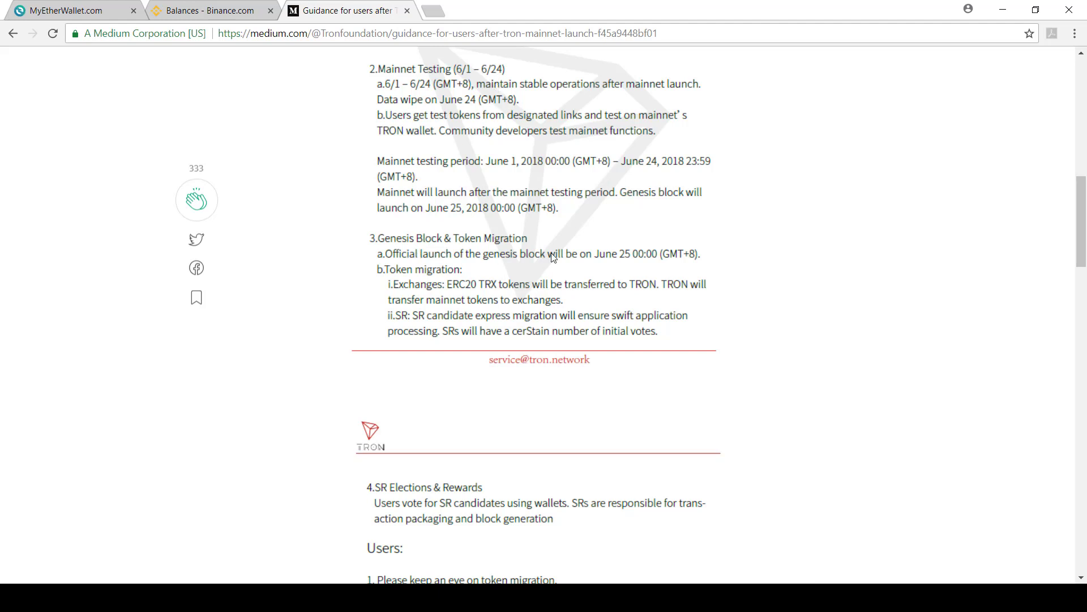
pyautogui.moveTo(614, 267)
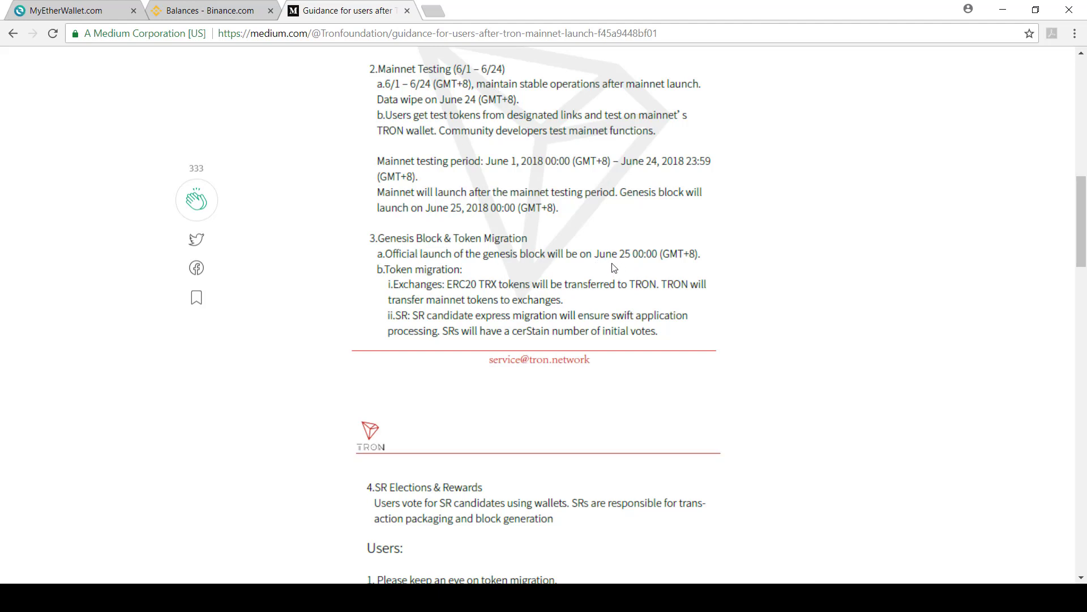
pyautogui.moveTo(629, 265)
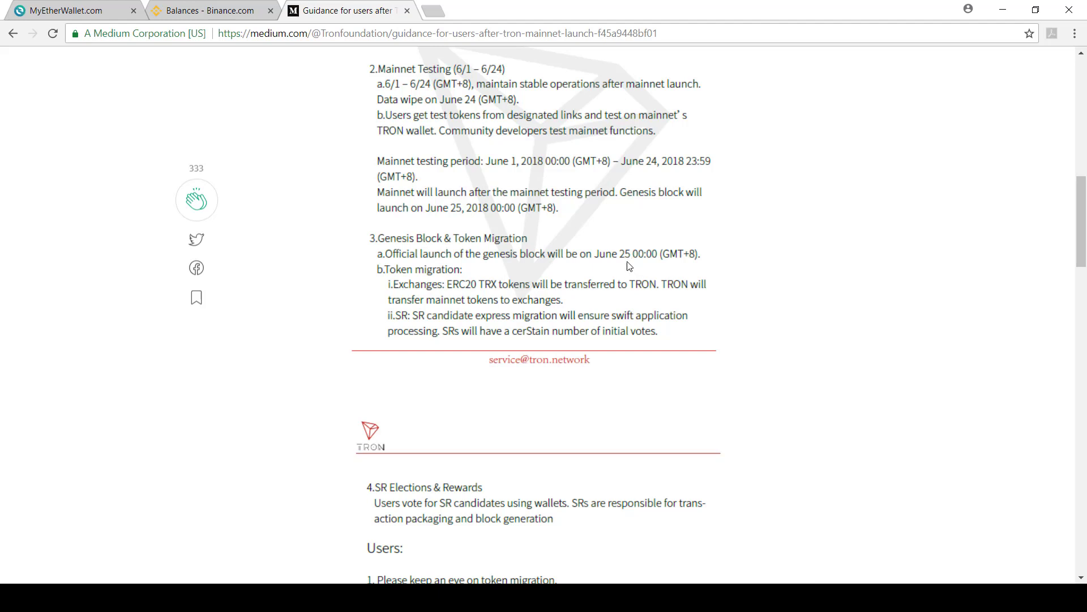
pyautogui.moveTo(600, 177)
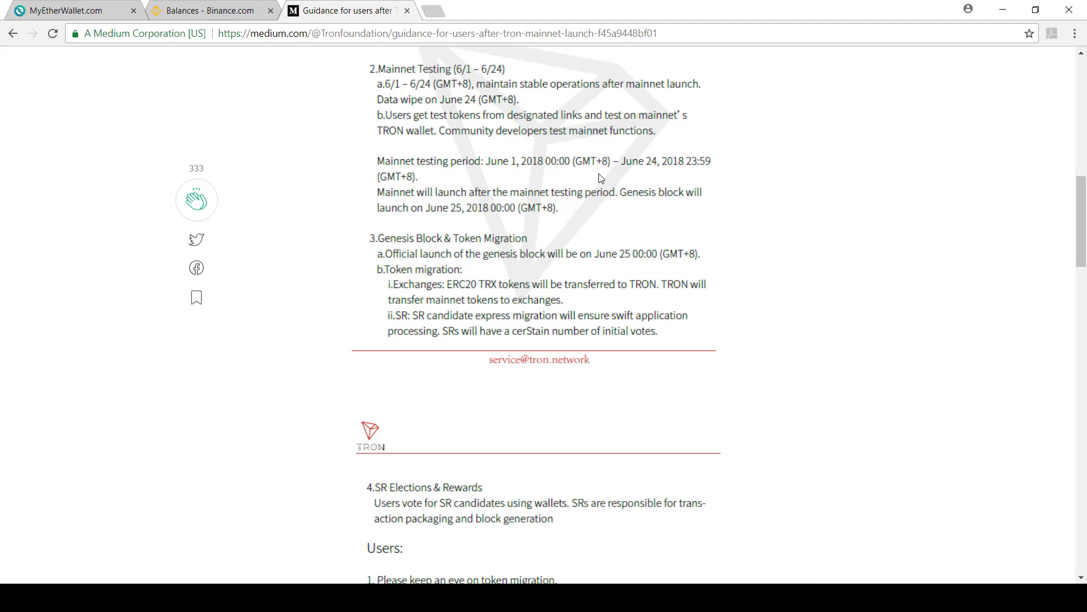
pyautogui.moveTo(548, 199)
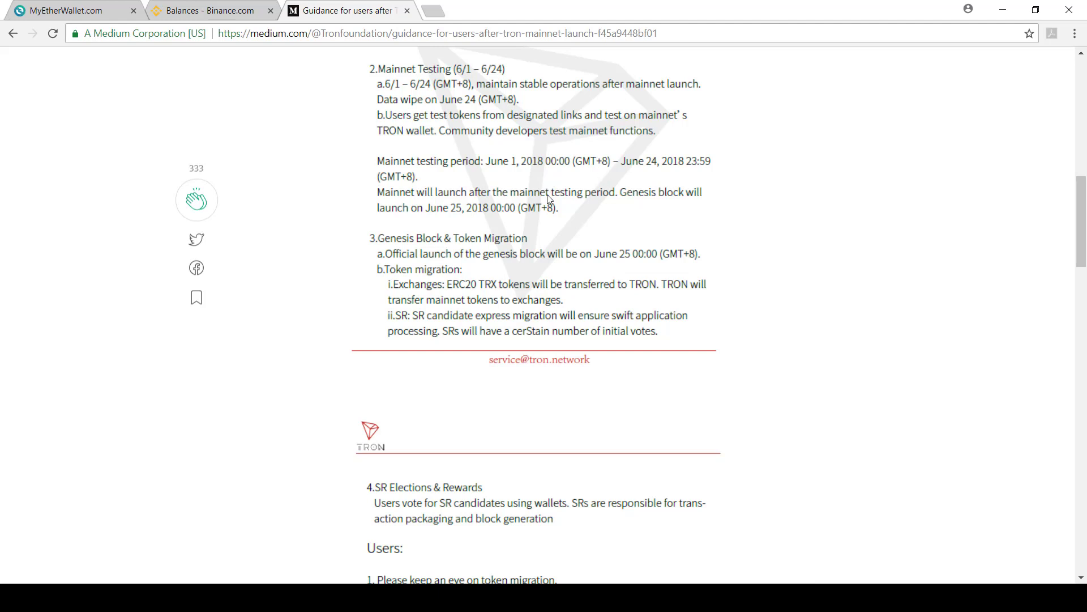
pyautogui.moveTo(620, 261)
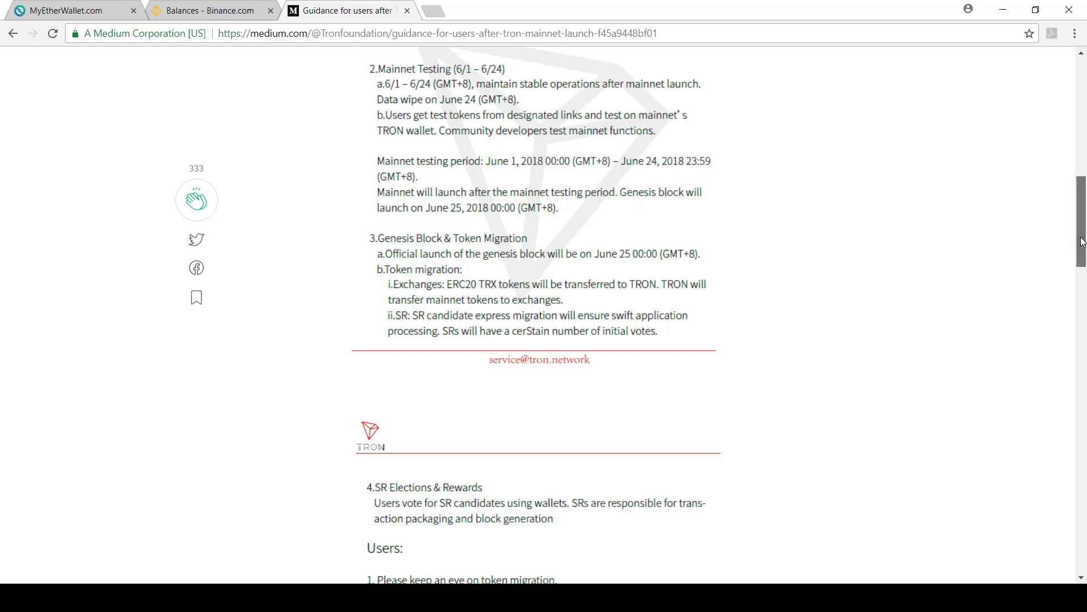
# - Scroll down to the Common users scenarios for TRX held in a wallet
pyautogui.scroll(-3)
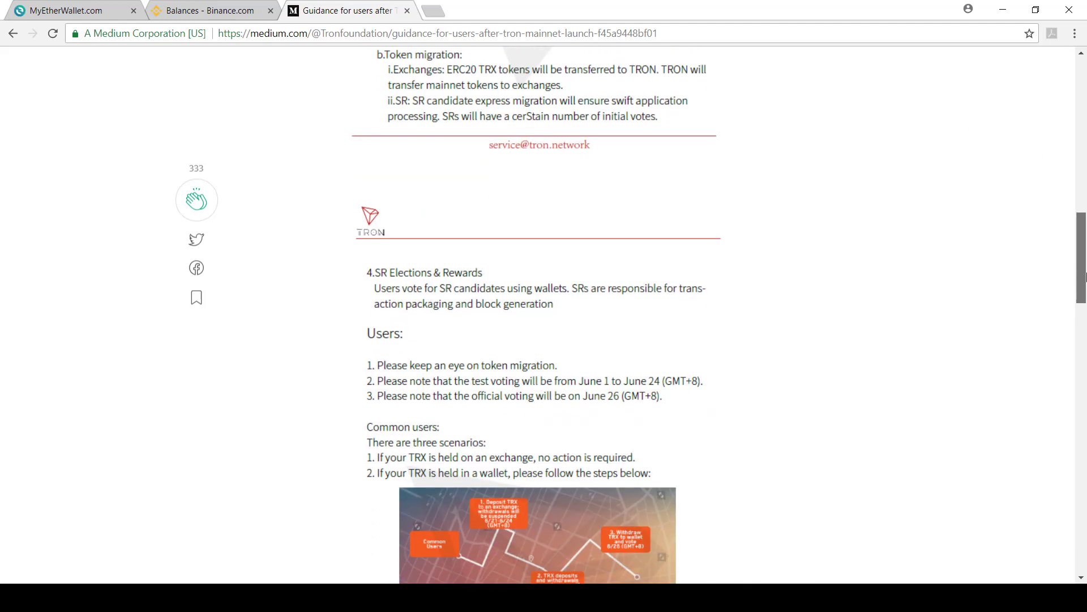
pyautogui.scroll(-3)
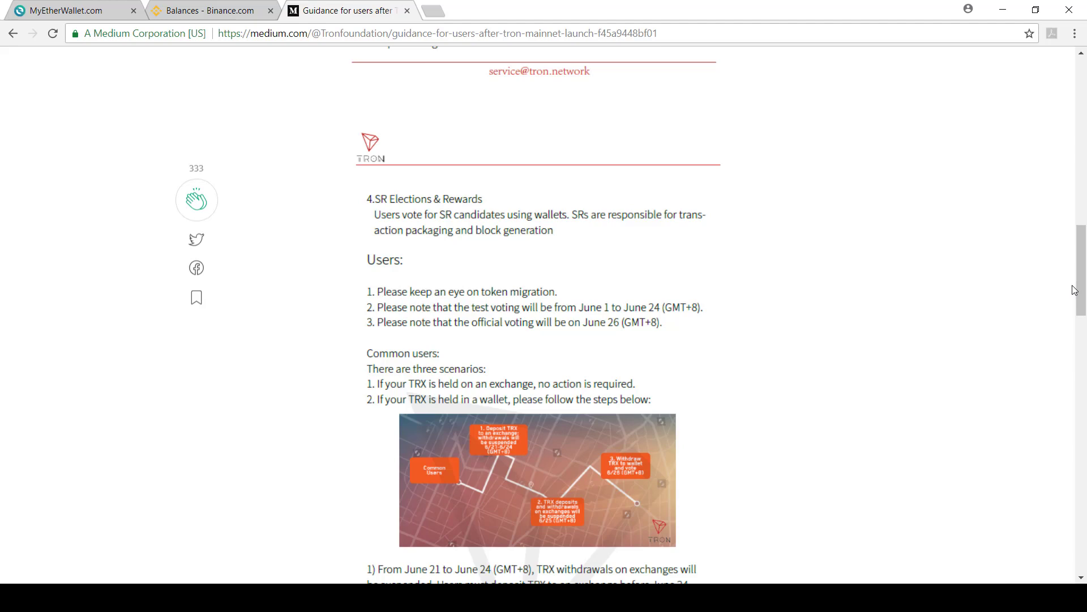
pyautogui.scroll(-3)
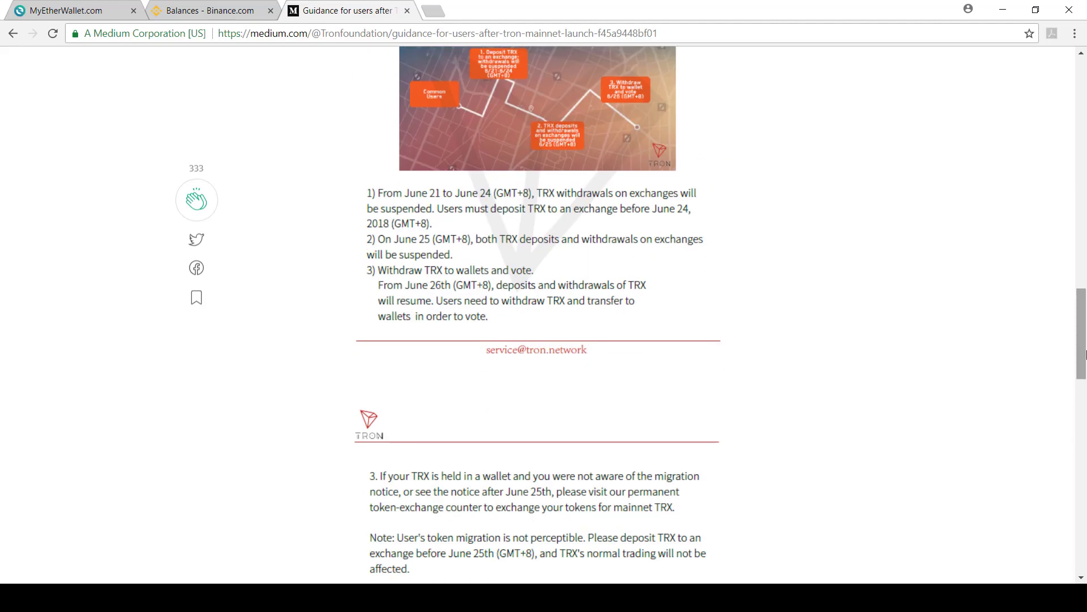
pyautogui.moveTo(430, 207)
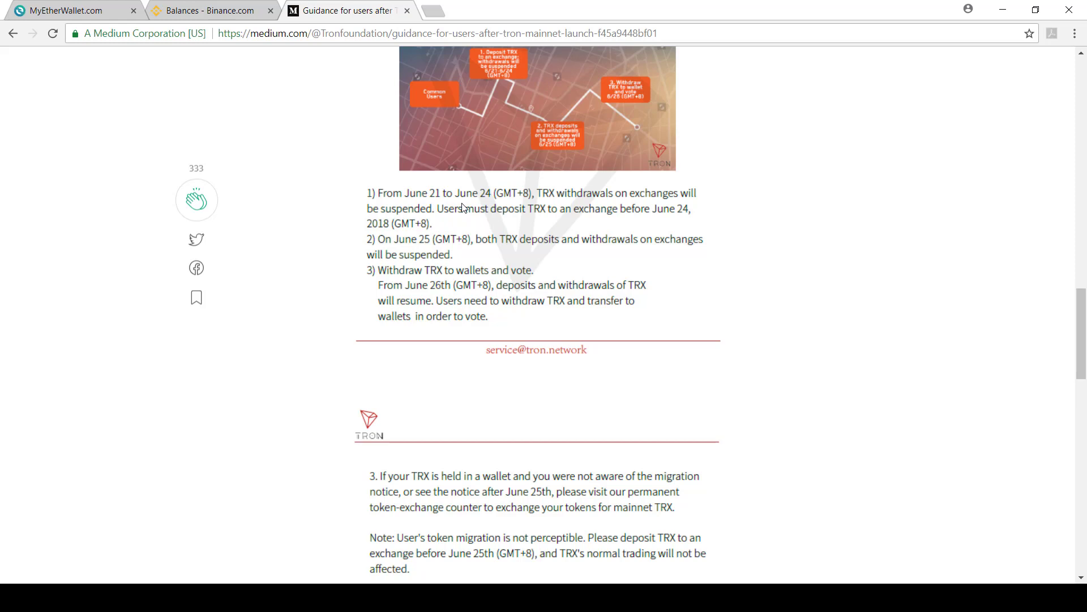
pyautogui.moveTo(594, 215)
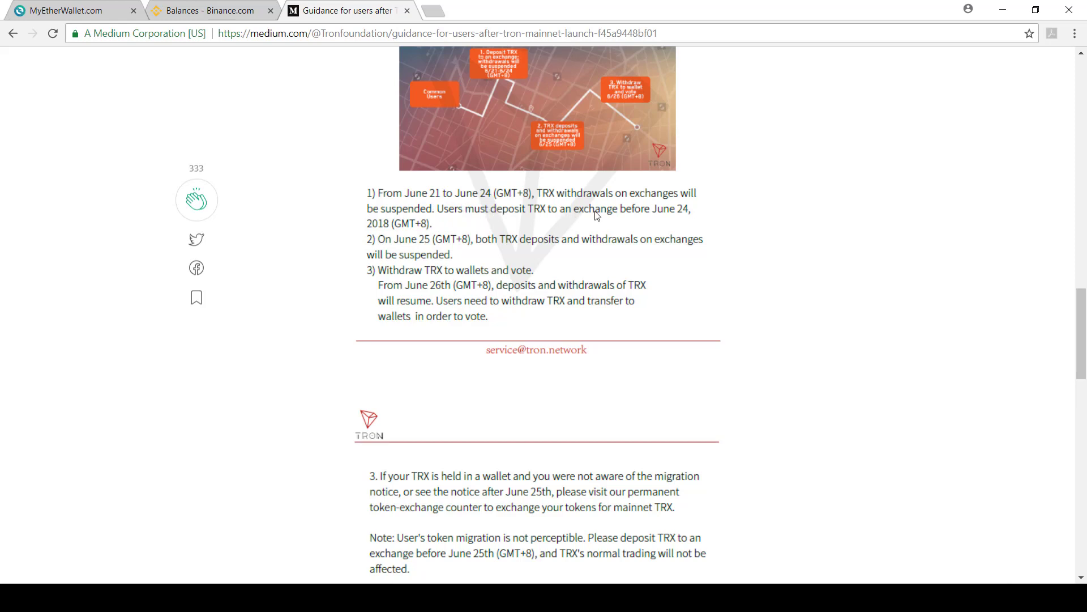
pyautogui.moveTo(537, 220)
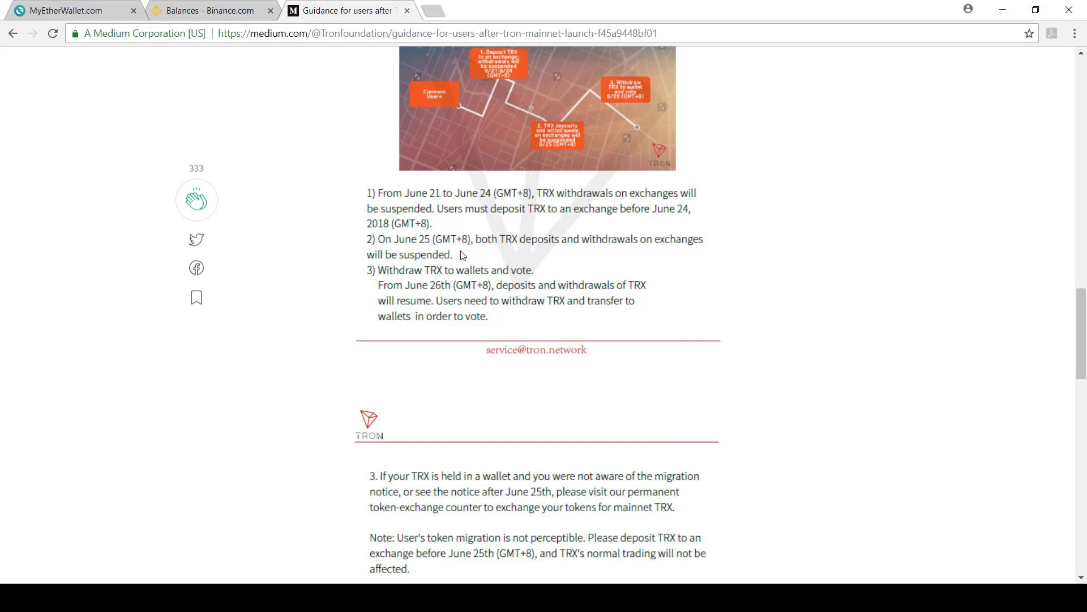
pyautogui.moveTo(555, 259)
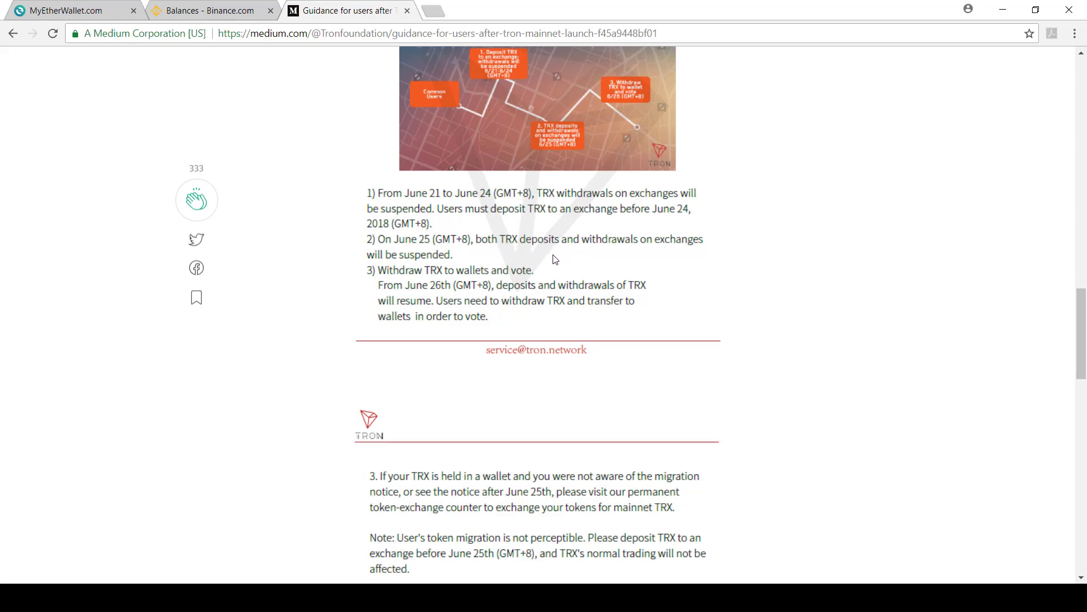
pyautogui.moveTo(451, 260)
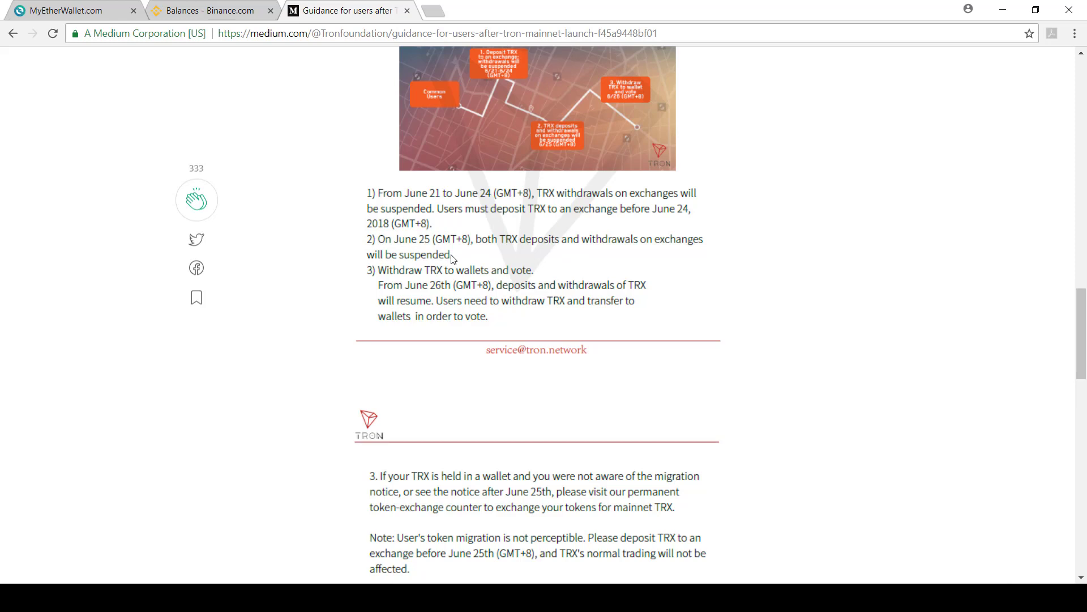
pyautogui.moveTo(422, 271)
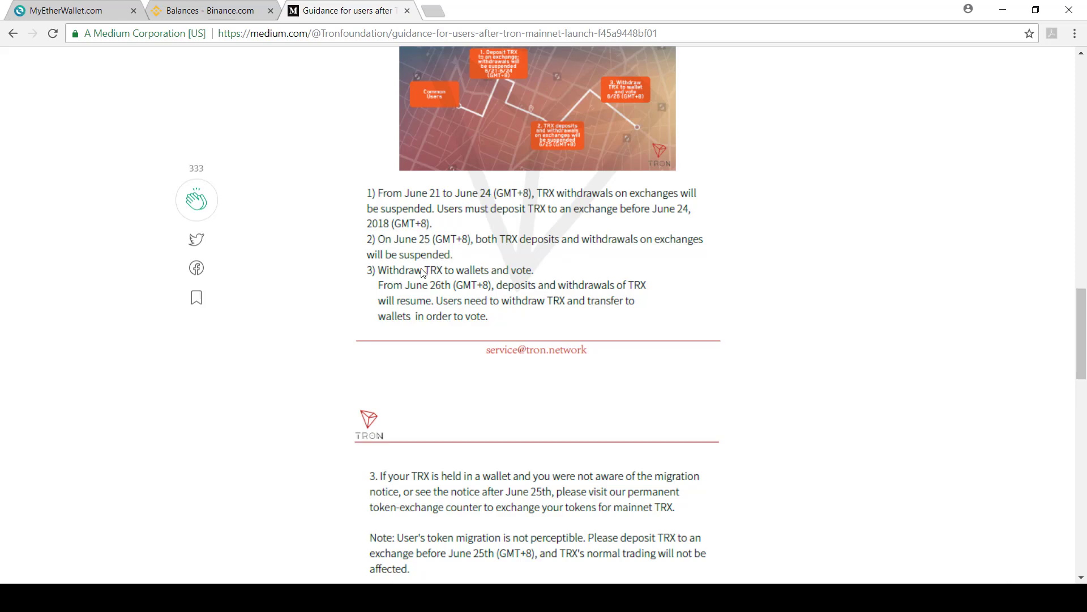
pyautogui.moveTo(521, 273)
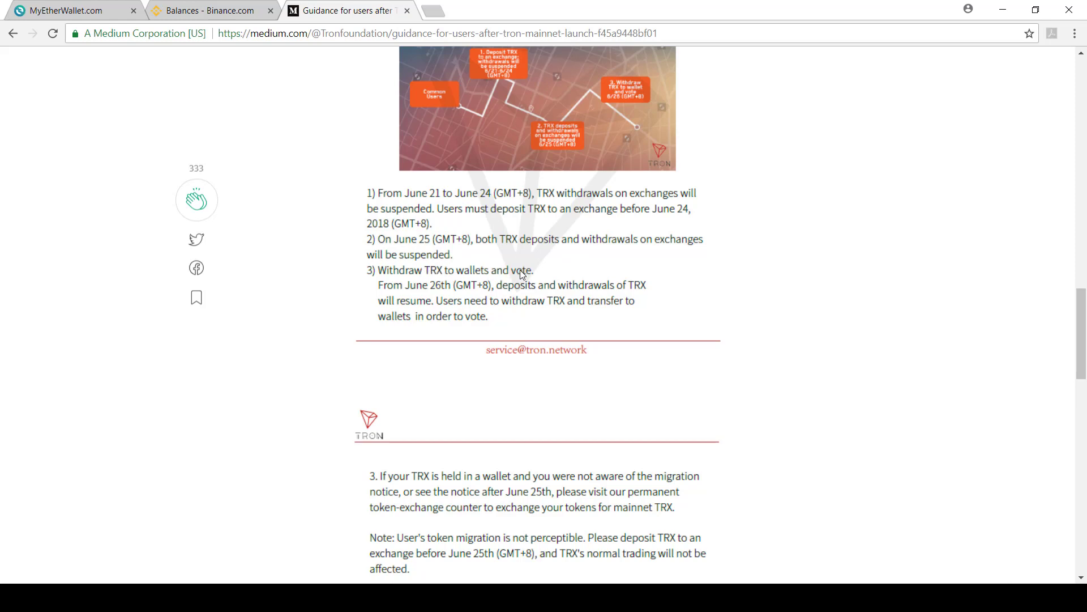
pyautogui.moveTo(1007, 368)
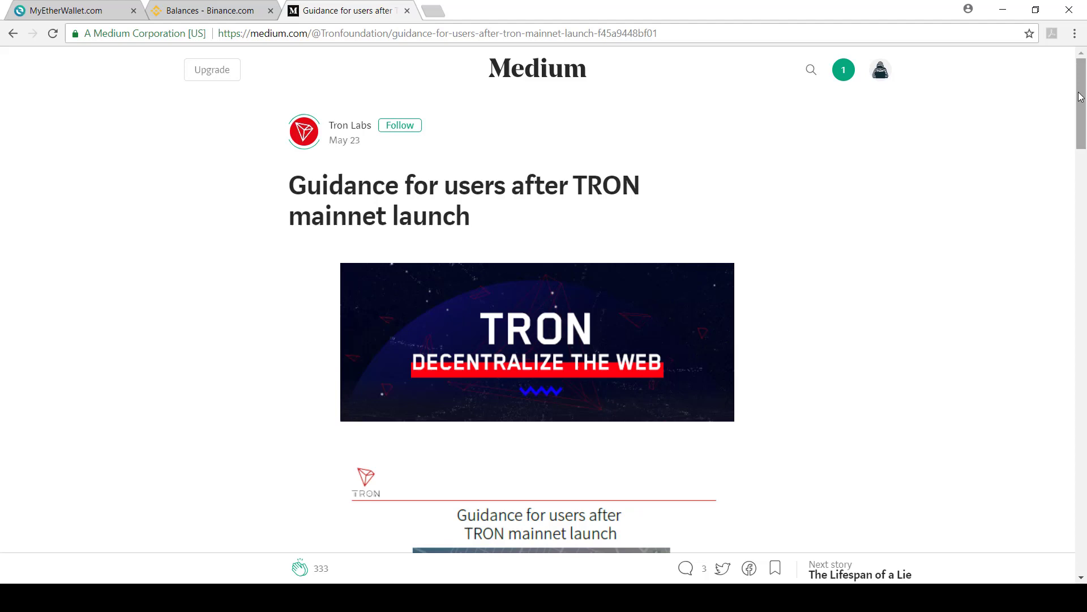
pyautogui.moveTo(565, 154)
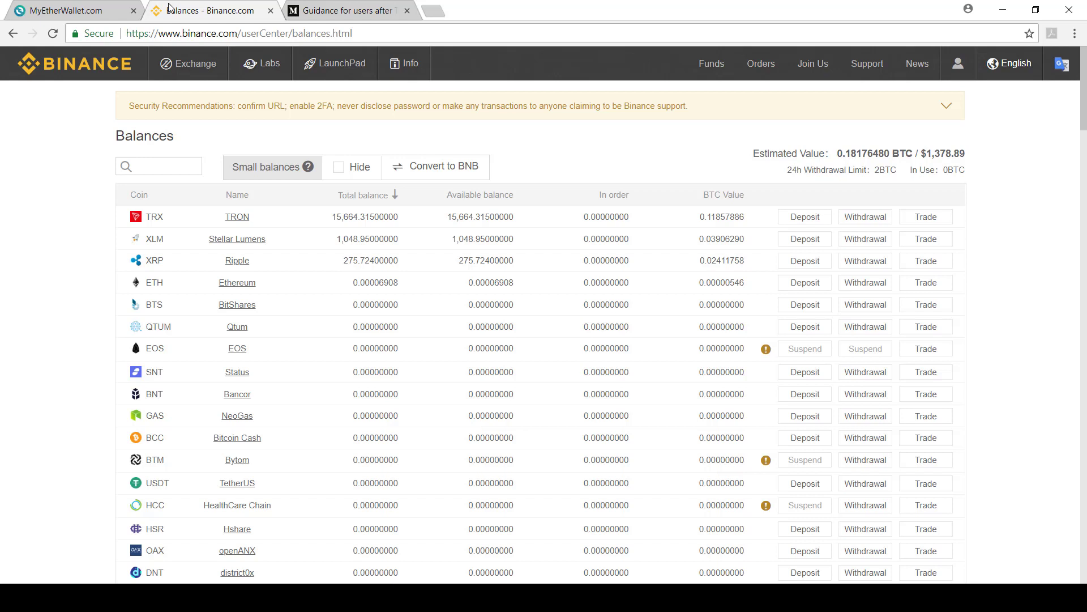
pyautogui.moveTo(151, 217)
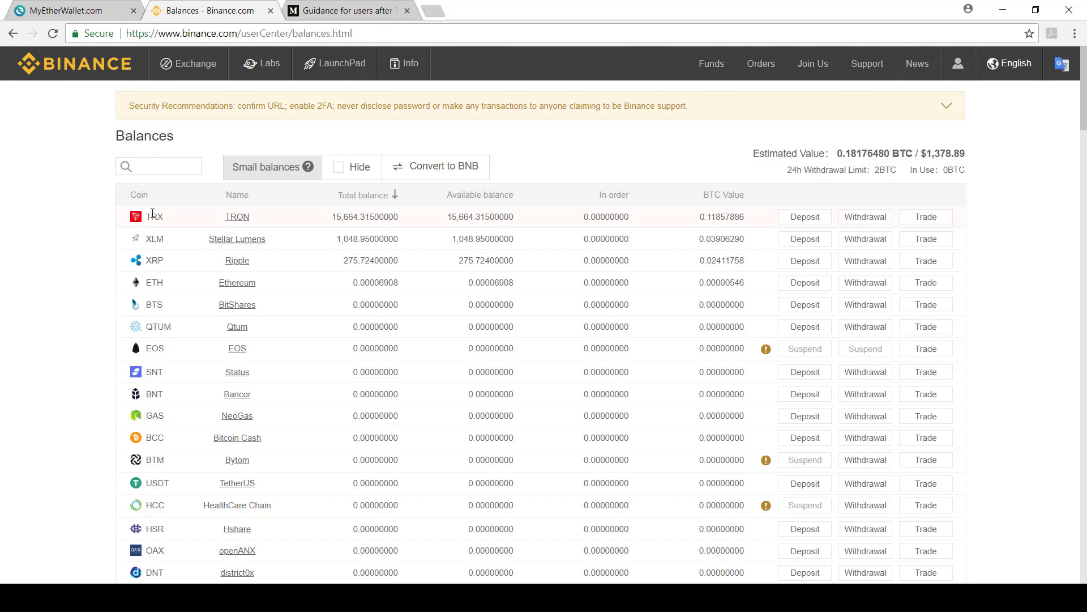
pyautogui.moveTo(838, 232)
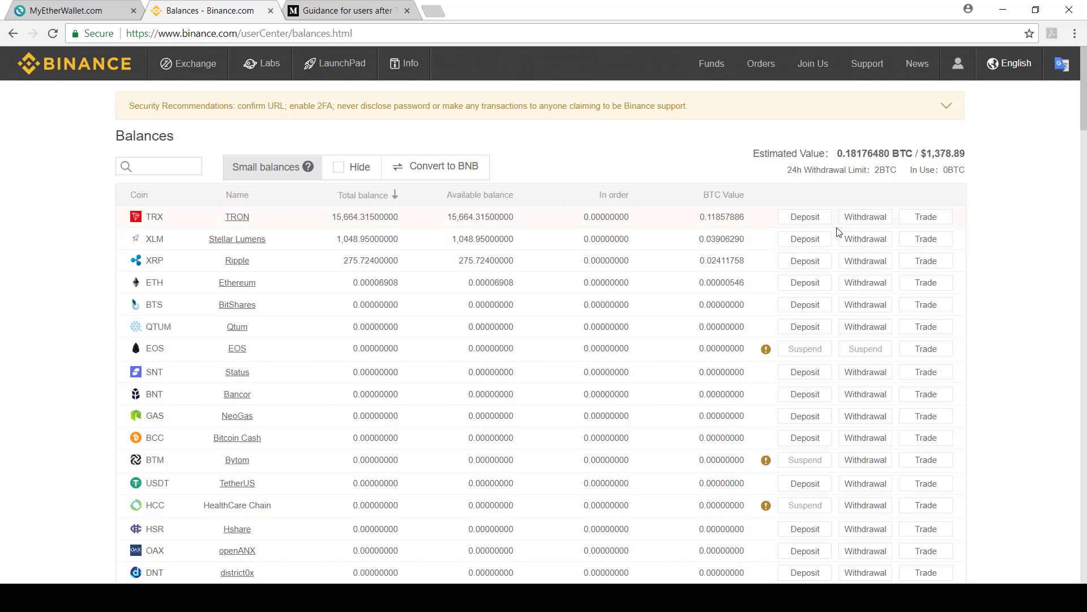
# - Open the TRX deposit page from the TRON row on the Binance Balances page
pyautogui.click(804, 216)
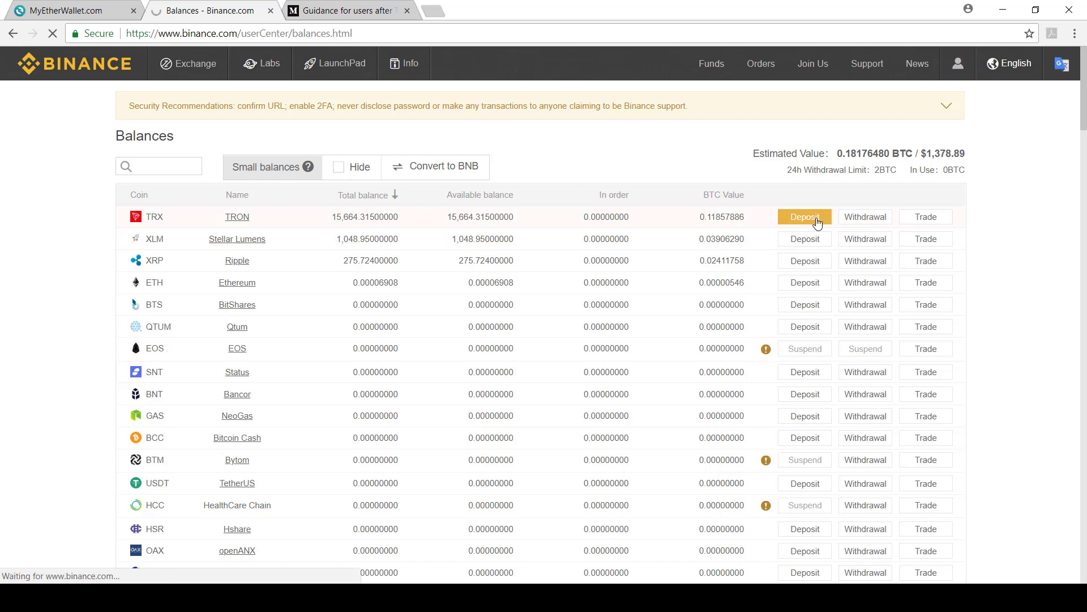
pyautogui.click(804, 217)
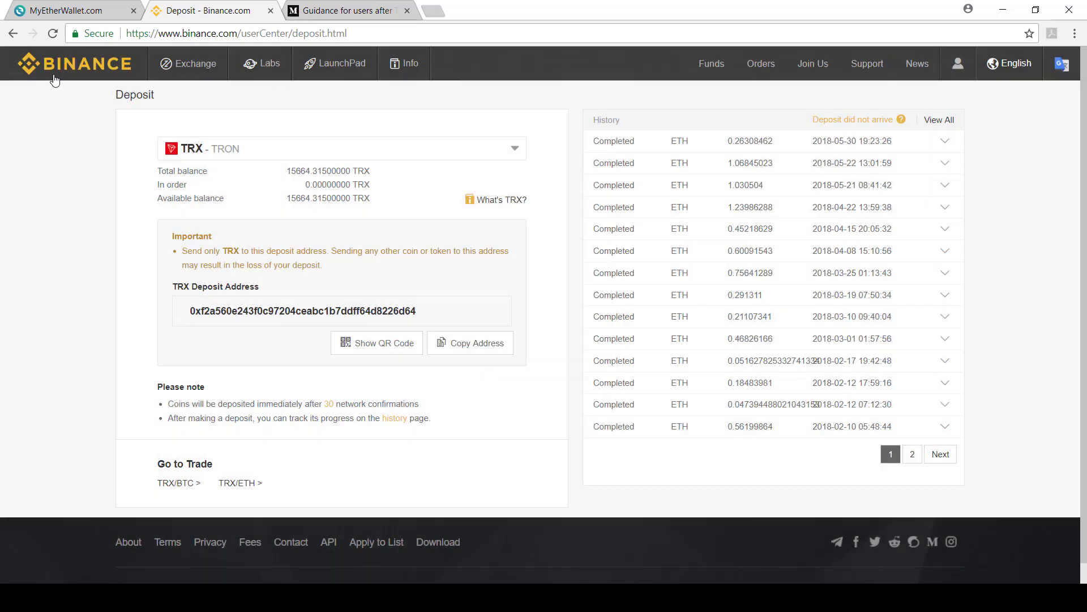
pyautogui.moveTo(75, 10)
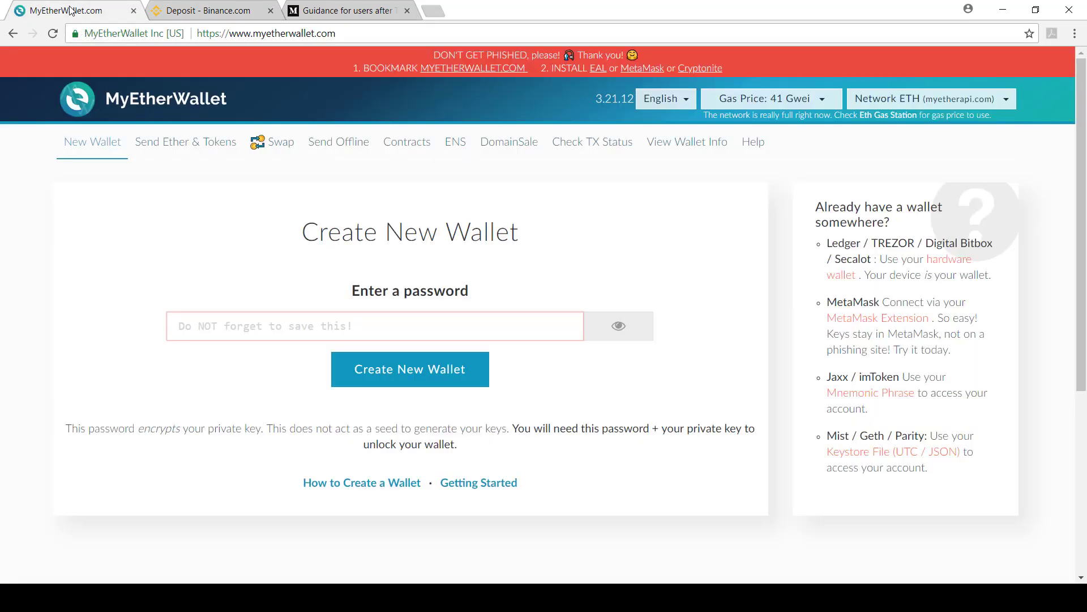
pyautogui.moveTo(132, 221)
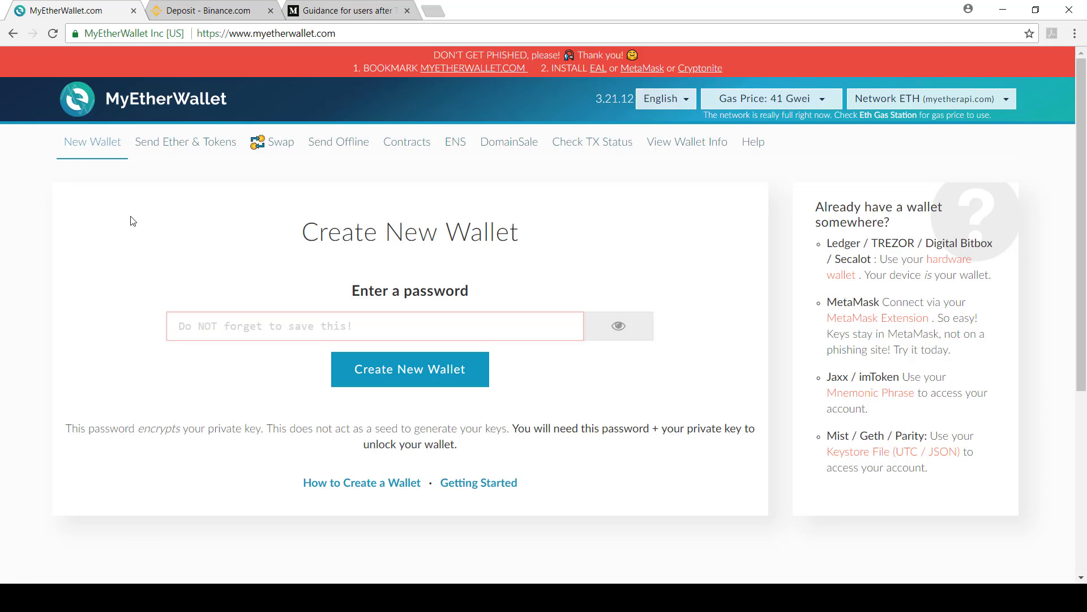
# - Unlock the wallet in Send Ether & Tokens using the keystore/JSON file and its password
pyautogui.click(184, 141)
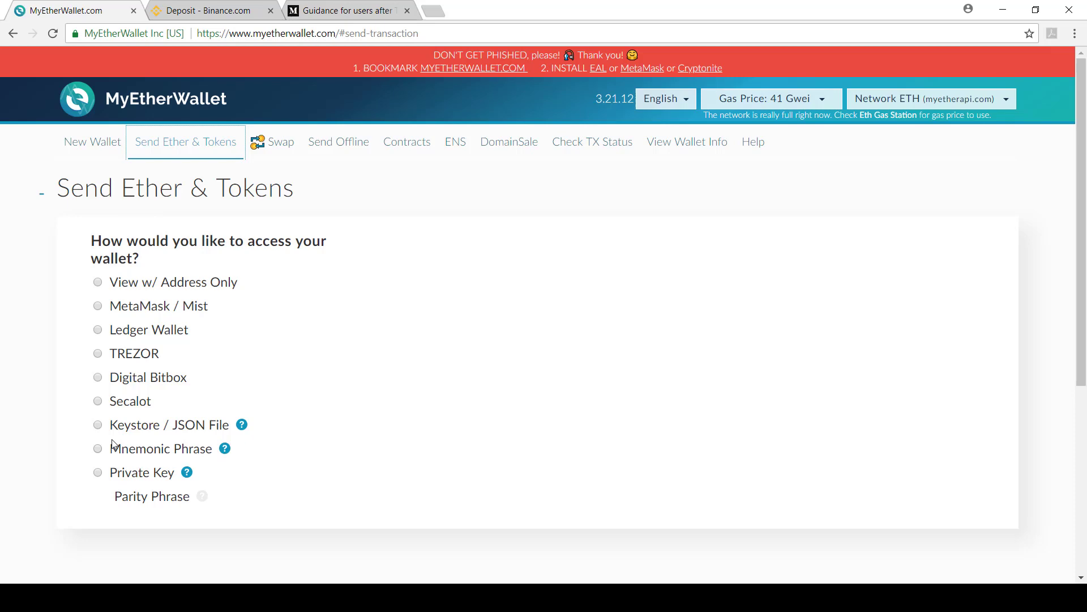
pyautogui.click(97, 425)
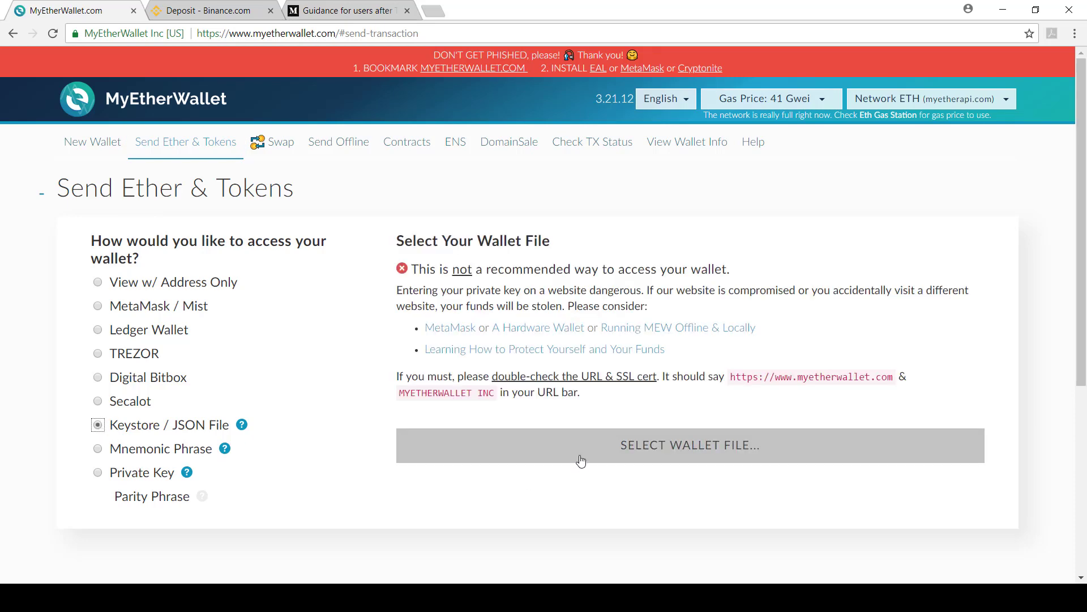
pyautogui.click(690, 444)
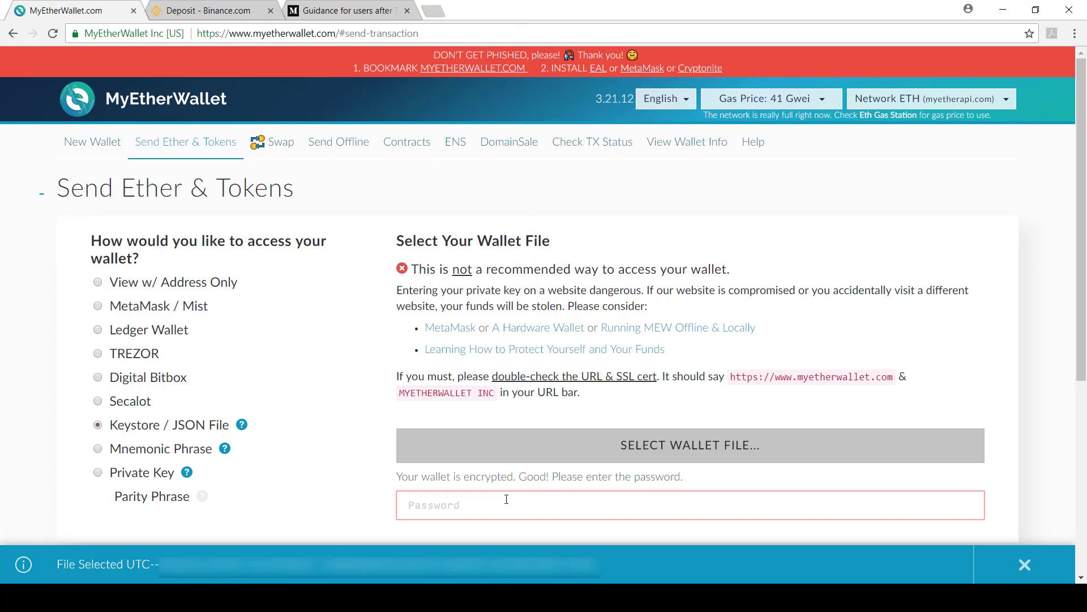
pyautogui.write('password')
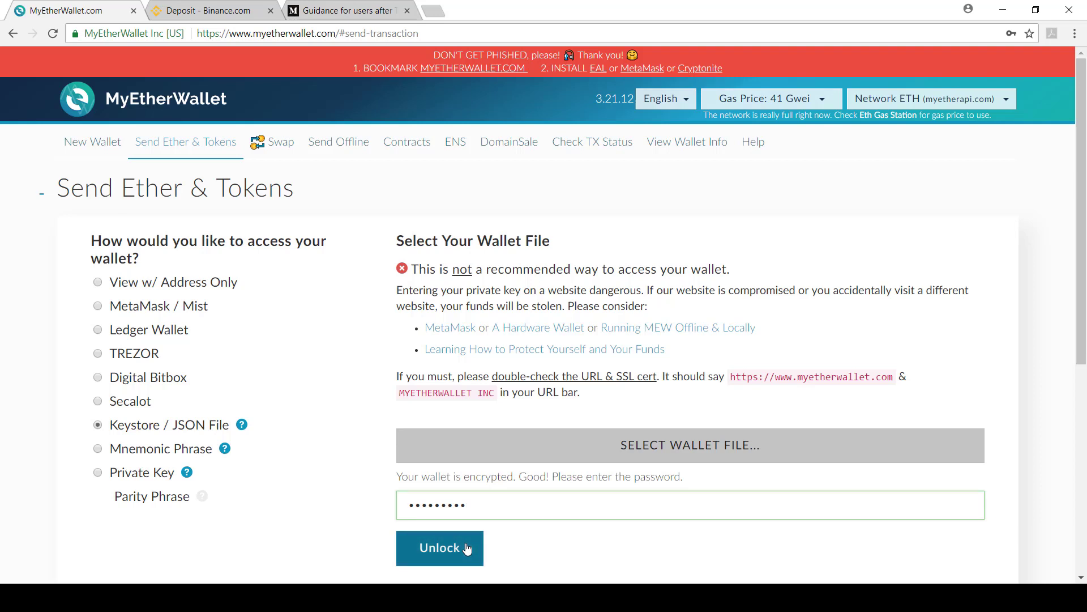
pyautogui.click(439, 547)
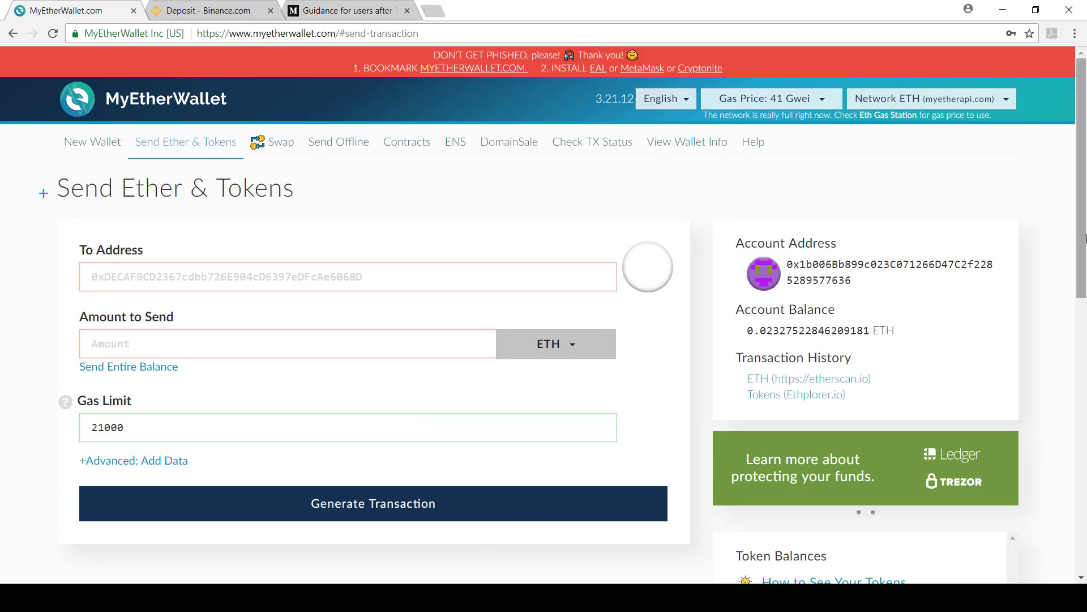
# - Show all tokens and load the TRX balance, revealing 1813.8561 TRX
pyautogui.scroll(-3)
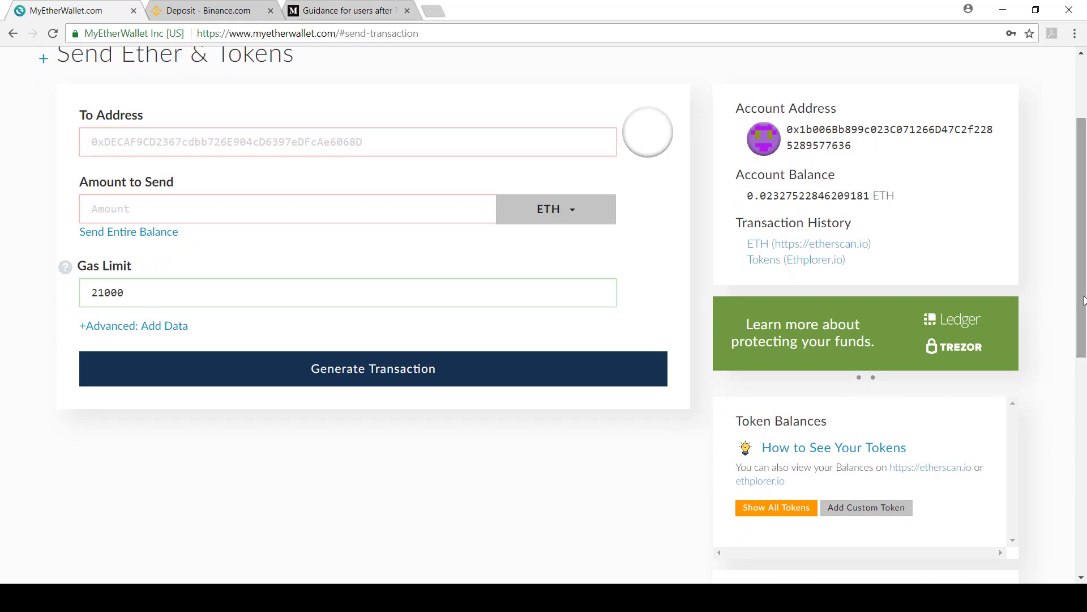
pyautogui.click(776, 508)
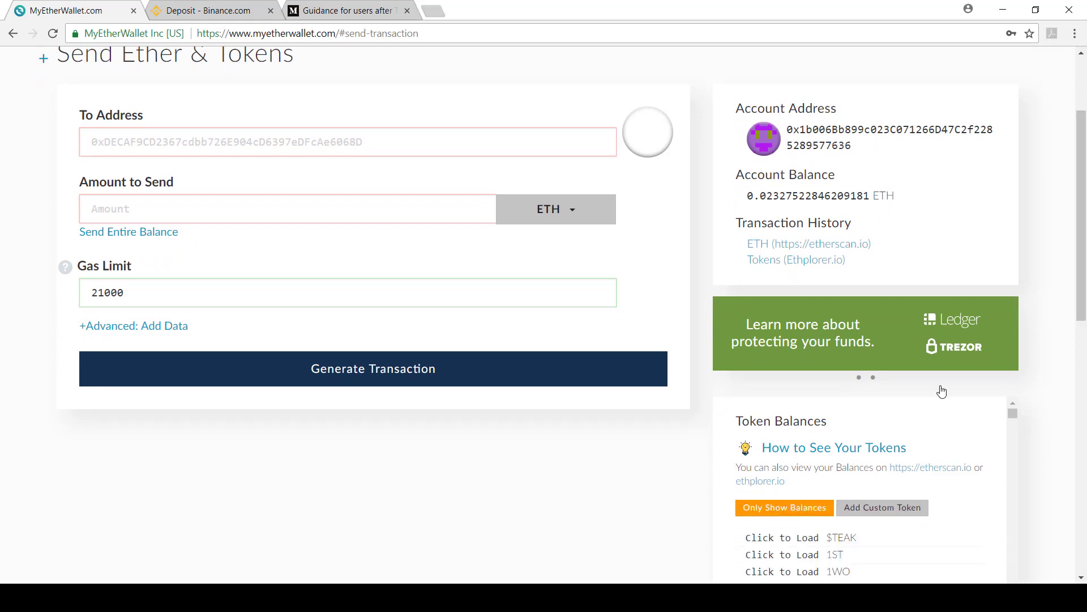
pyautogui.scroll(-3)
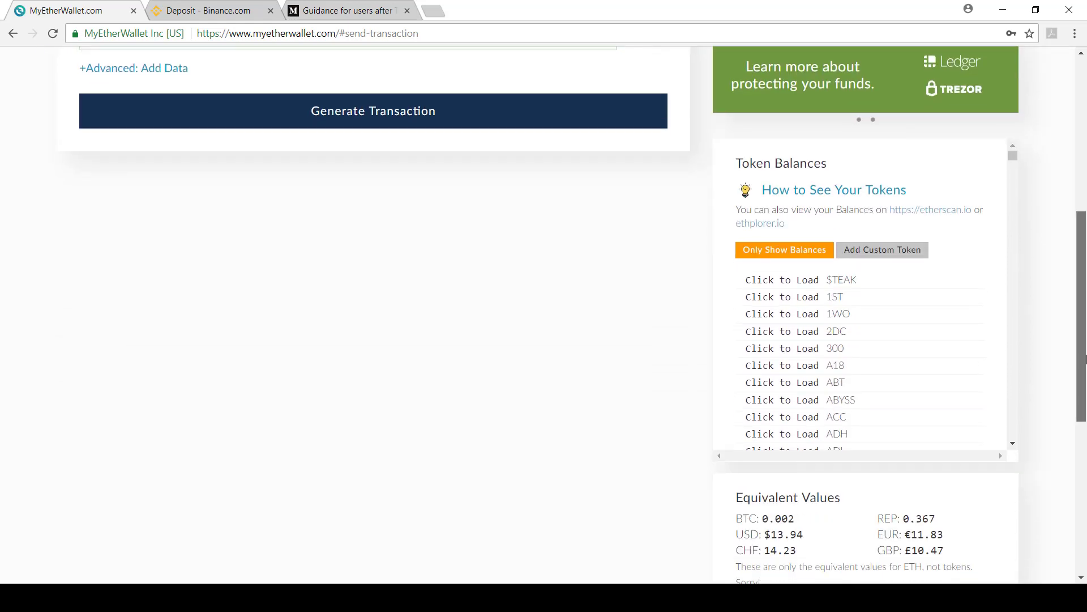
pyautogui.scroll(-3)
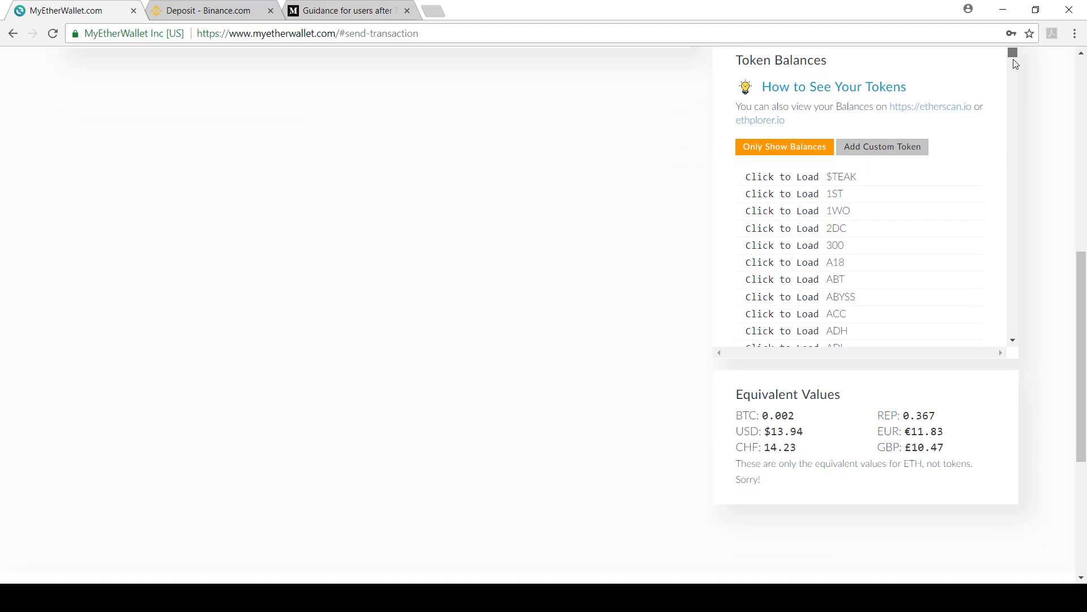
pyautogui.scroll(-3)
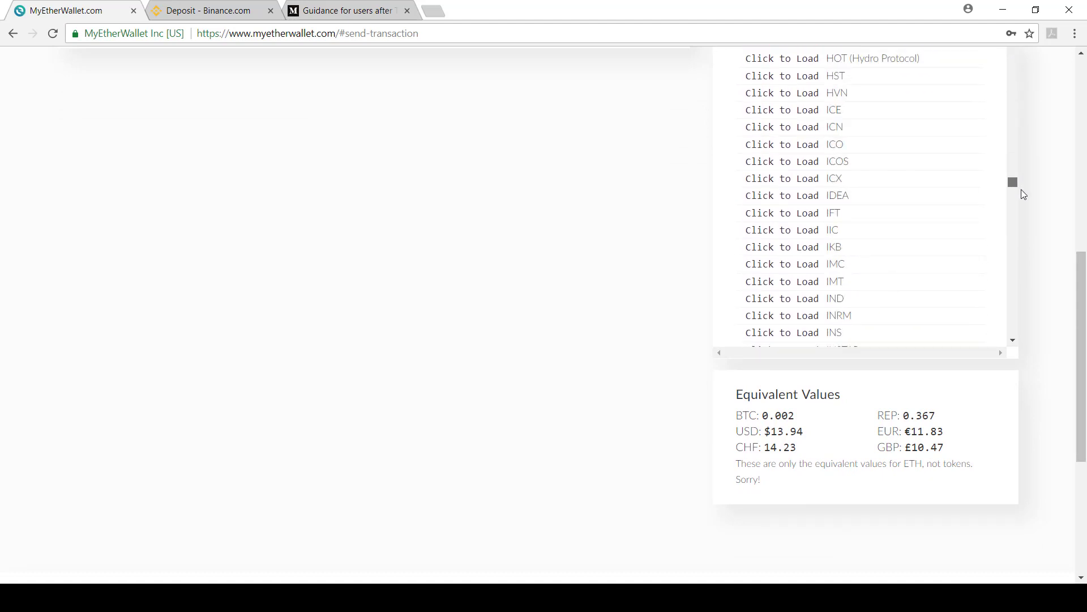
pyautogui.scroll(-3)
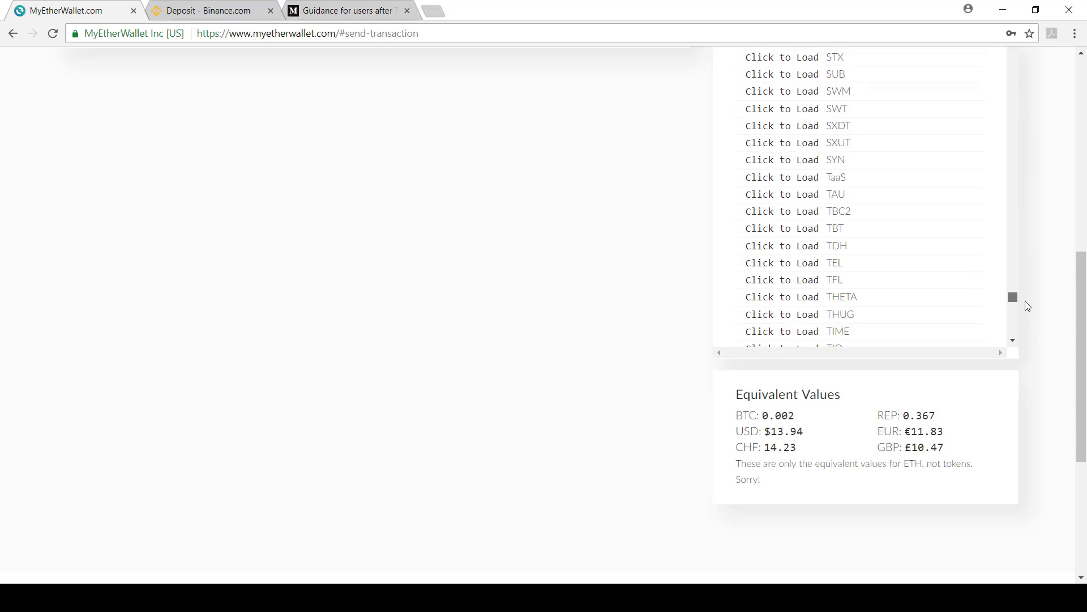
pyautogui.scroll(-3)
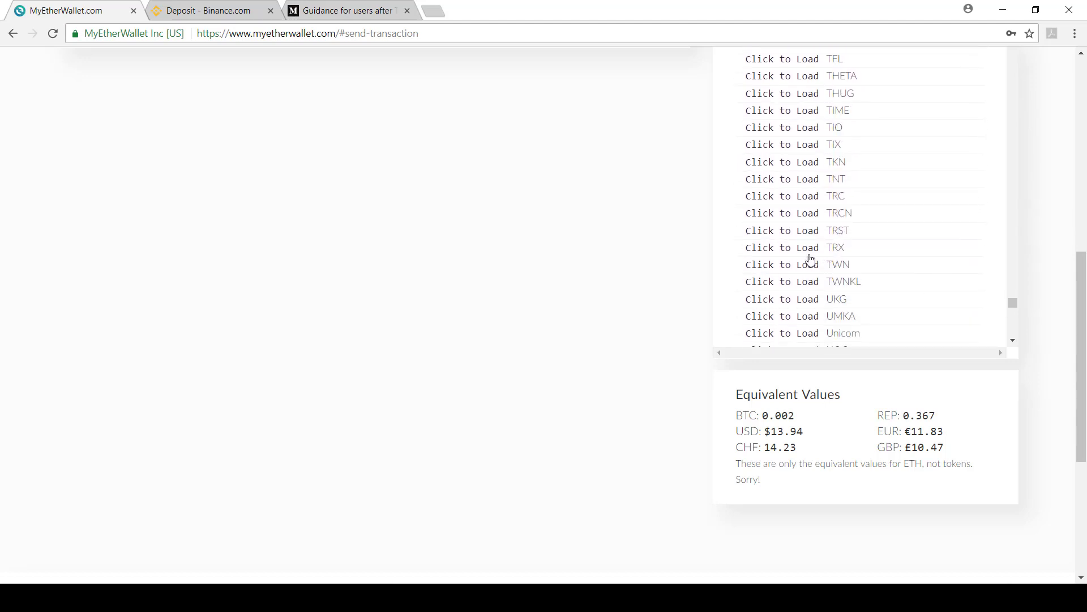
pyautogui.click(781, 248)
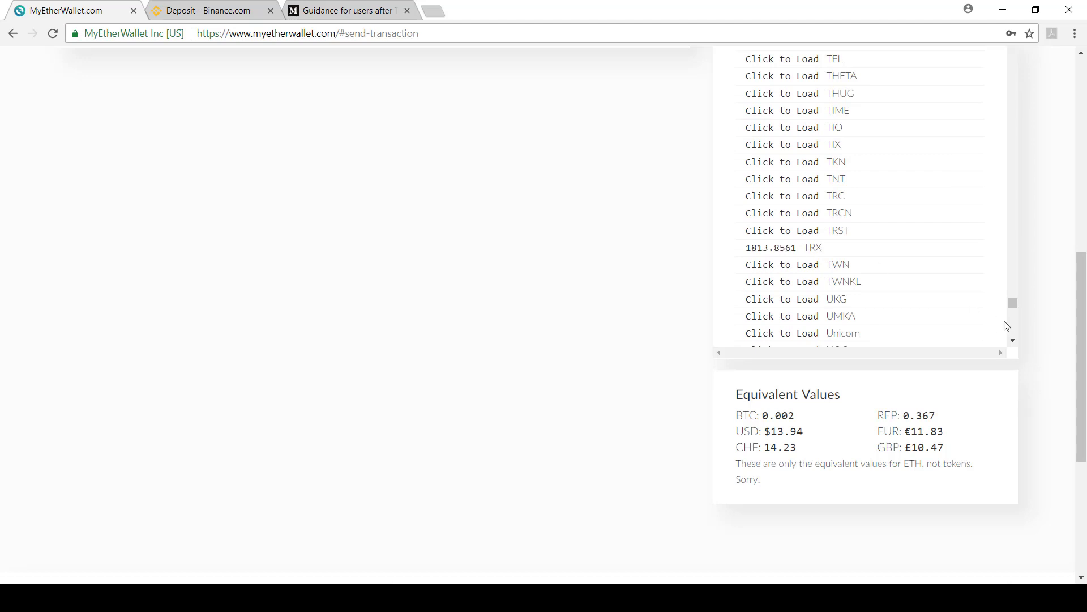
pyautogui.moveTo(747, 252)
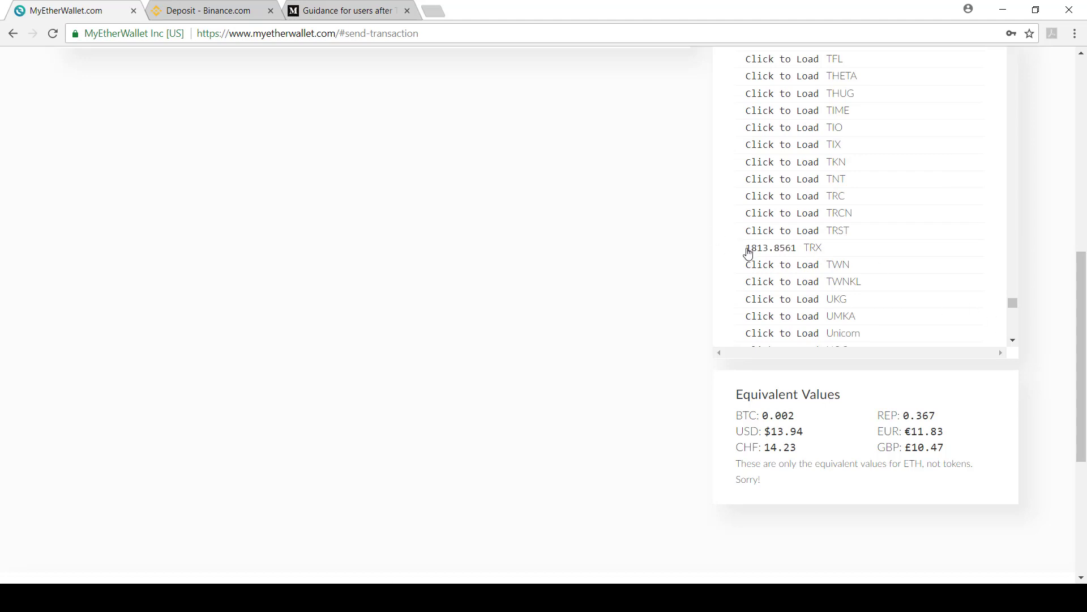
pyautogui.moveTo(1045, 323)
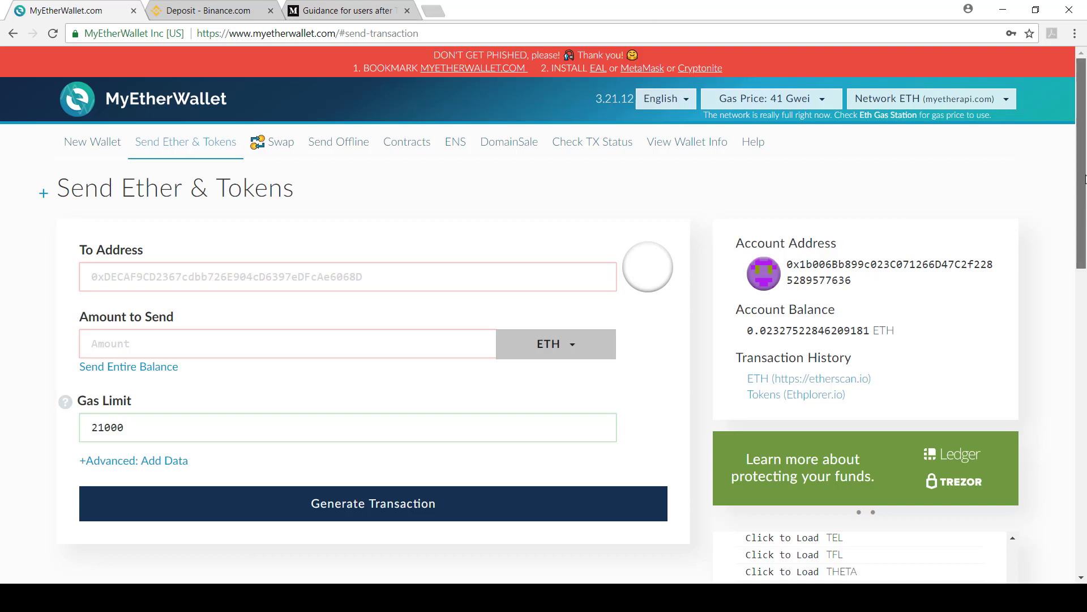
pyautogui.moveTo(523, 351)
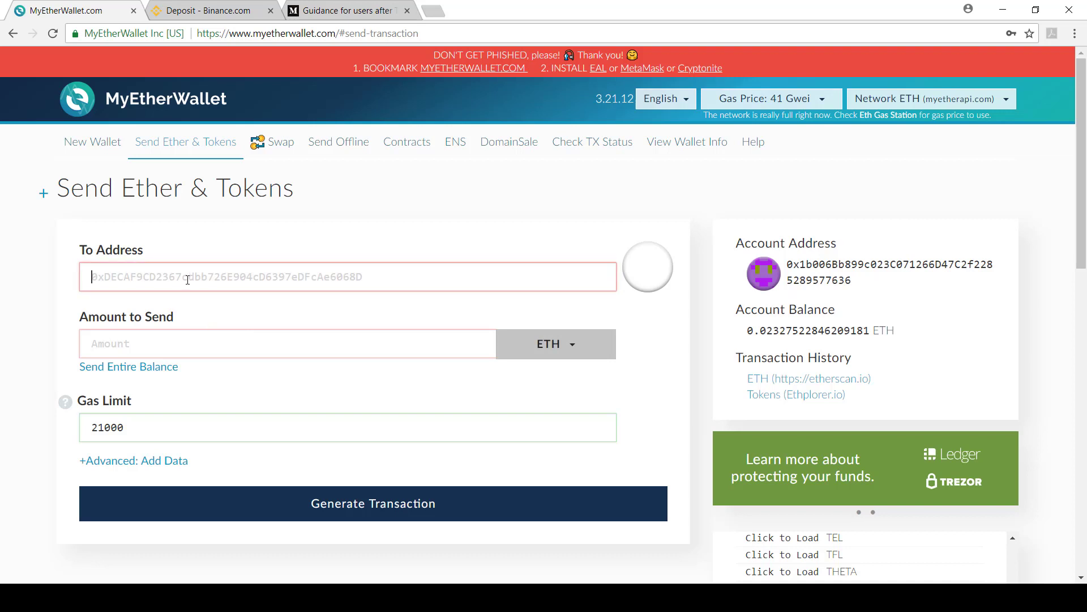
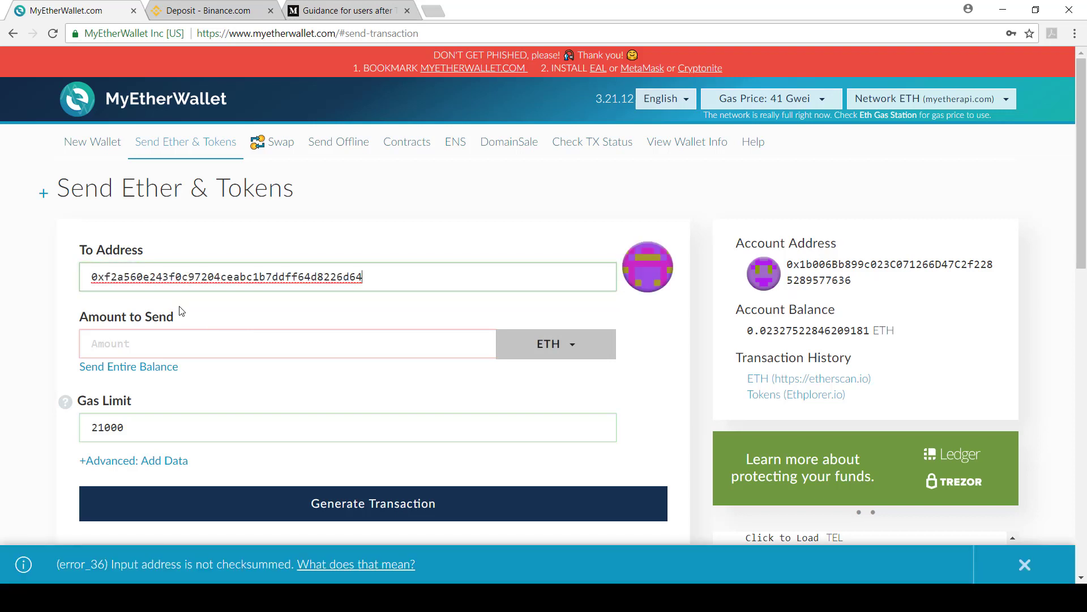
pyautogui.click(284, 343)
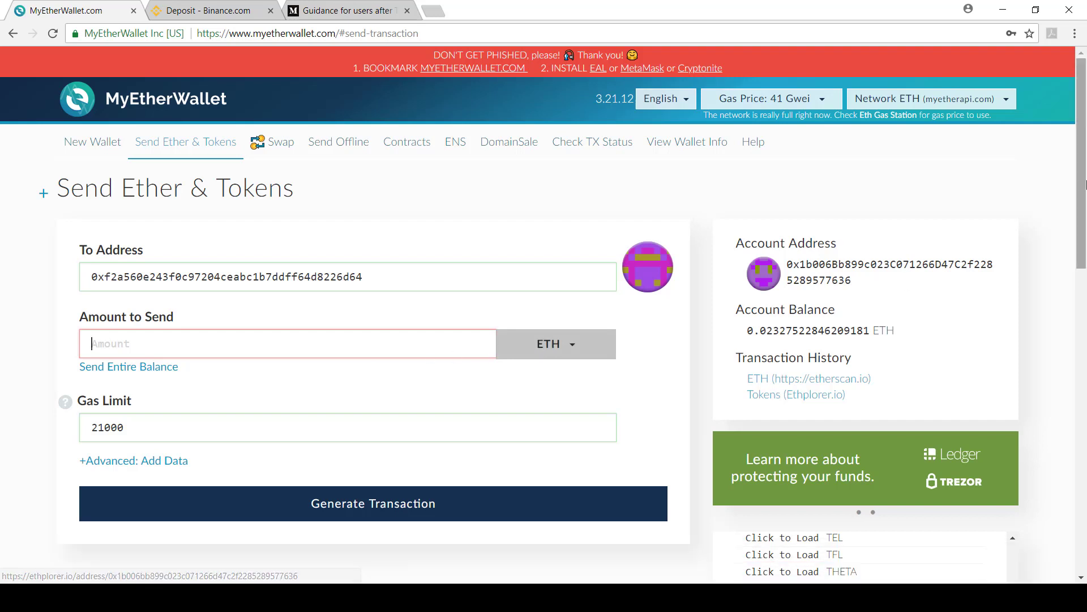
pyautogui.click(555, 343)
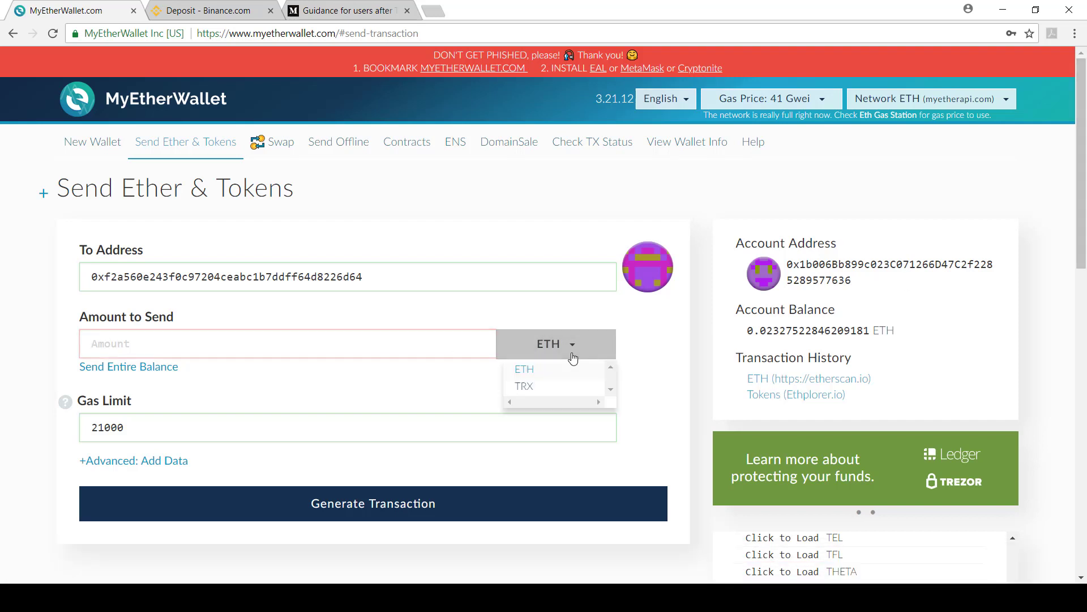
pyautogui.click(525, 387)
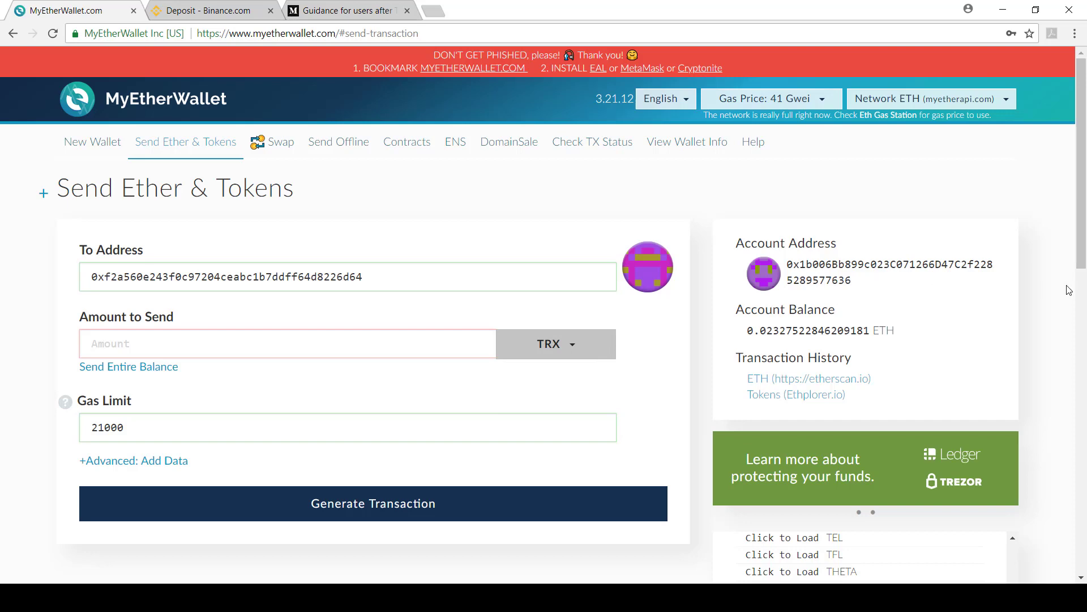
pyautogui.scroll(-3)
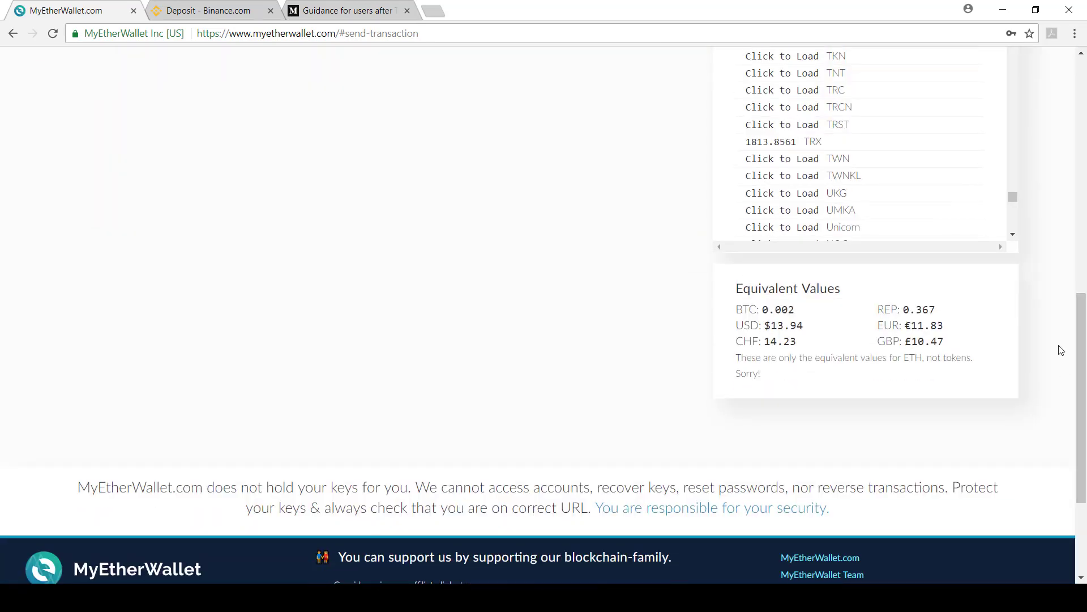
pyautogui.scroll(-3)
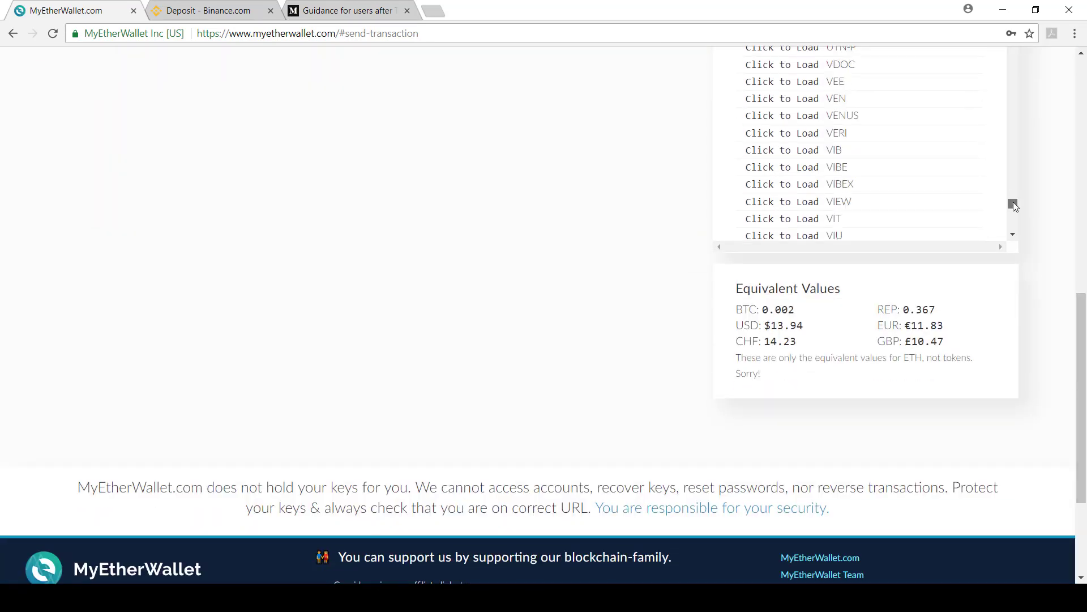
pyautogui.scroll(3)
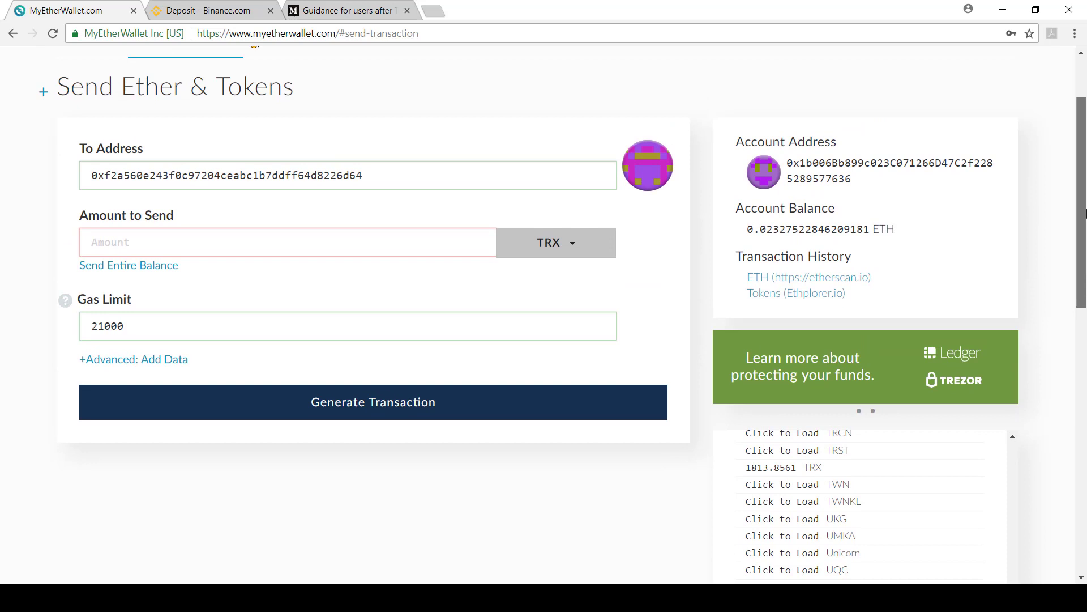
# - Enter 1813.8561 as the amount to send and return to the send form after checking the Binance address
pyautogui.scroll(3)
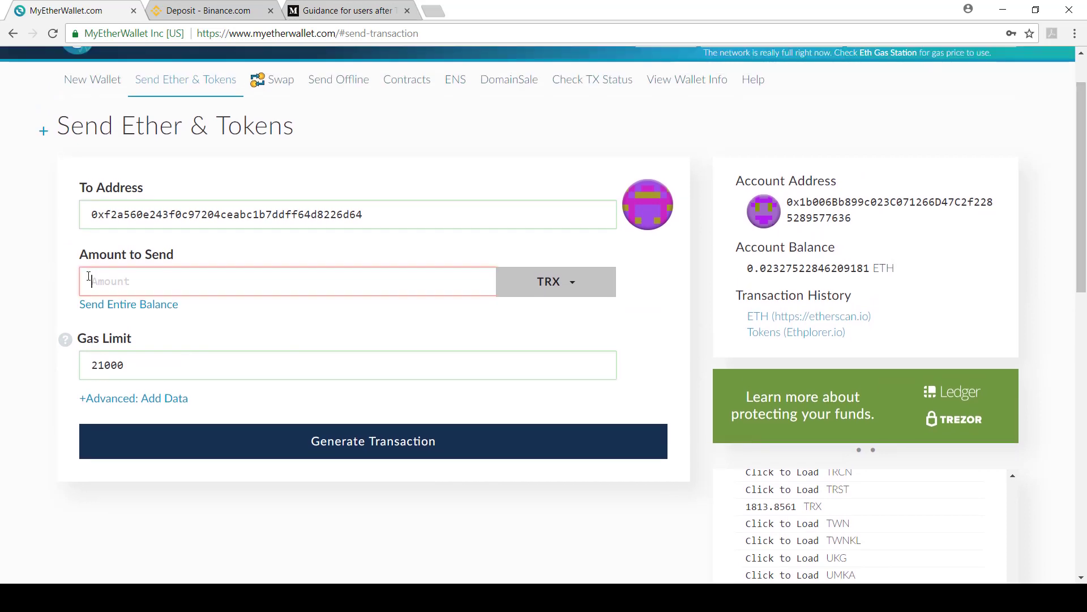
pyautogui.write('181')
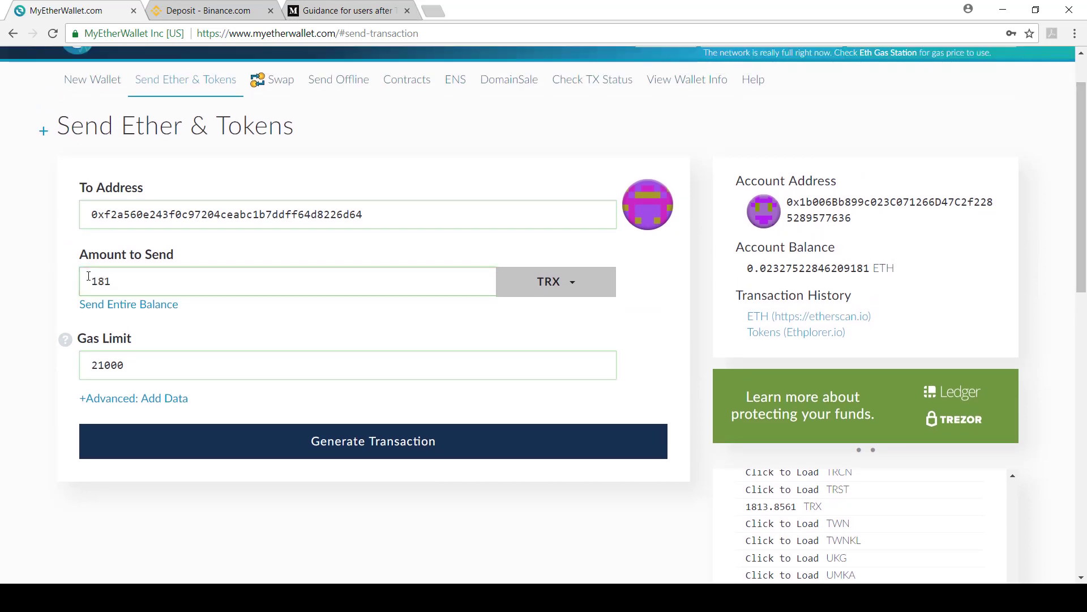
pyautogui.write('1813.')
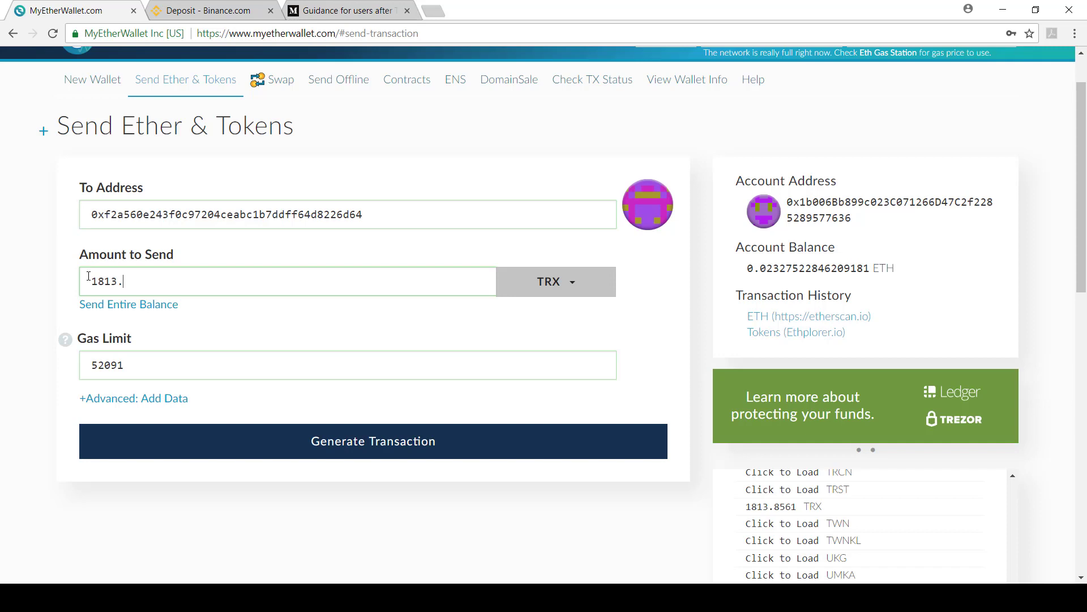
pyautogui.write('8561')
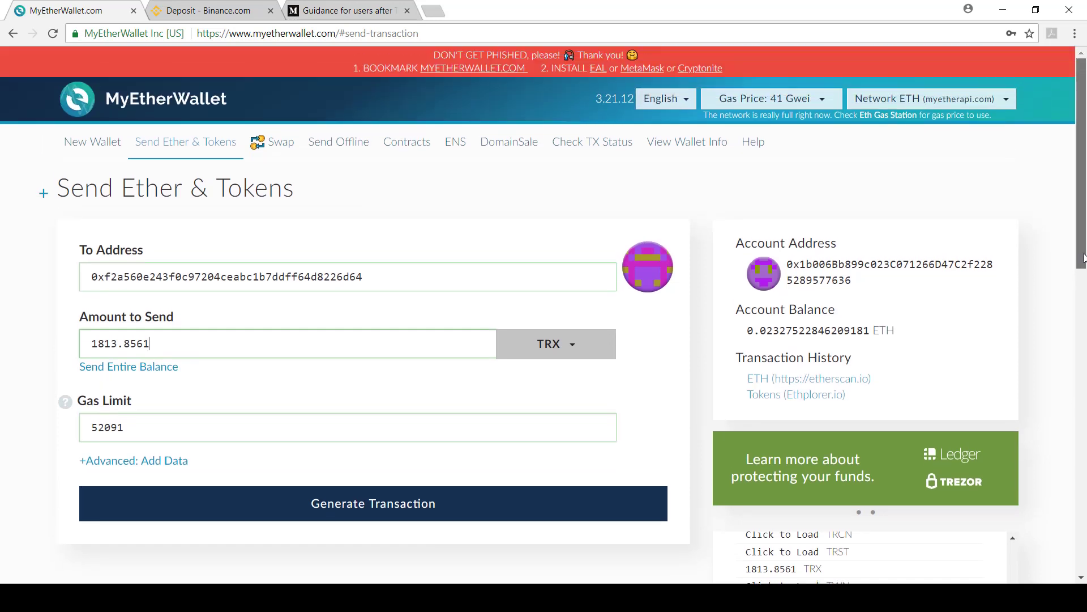
pyautogui.moveTo(548, 345)
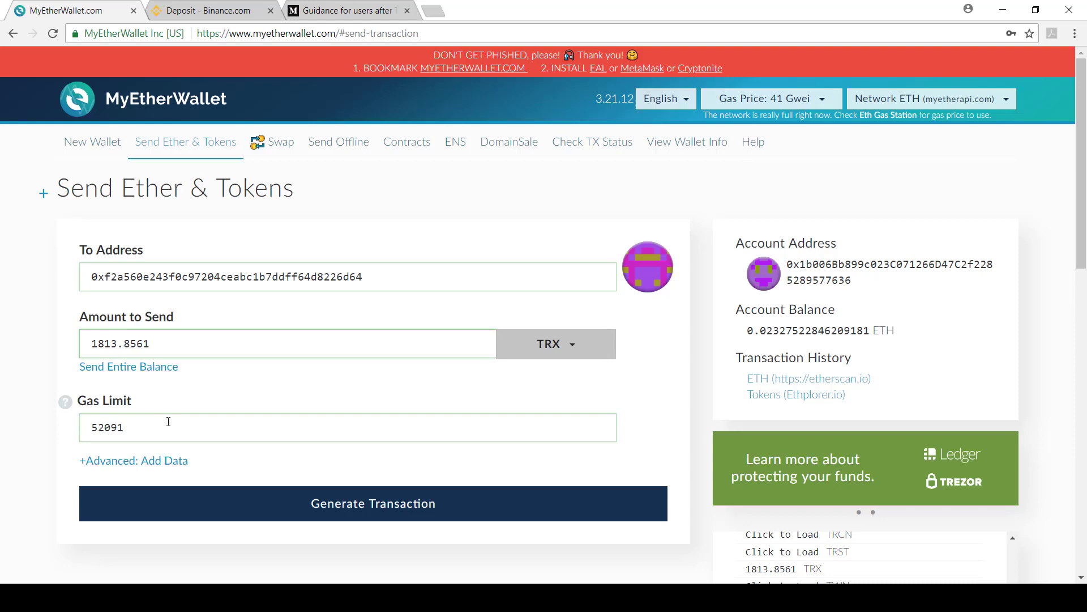
pyautogui.moveTo(275, 520)
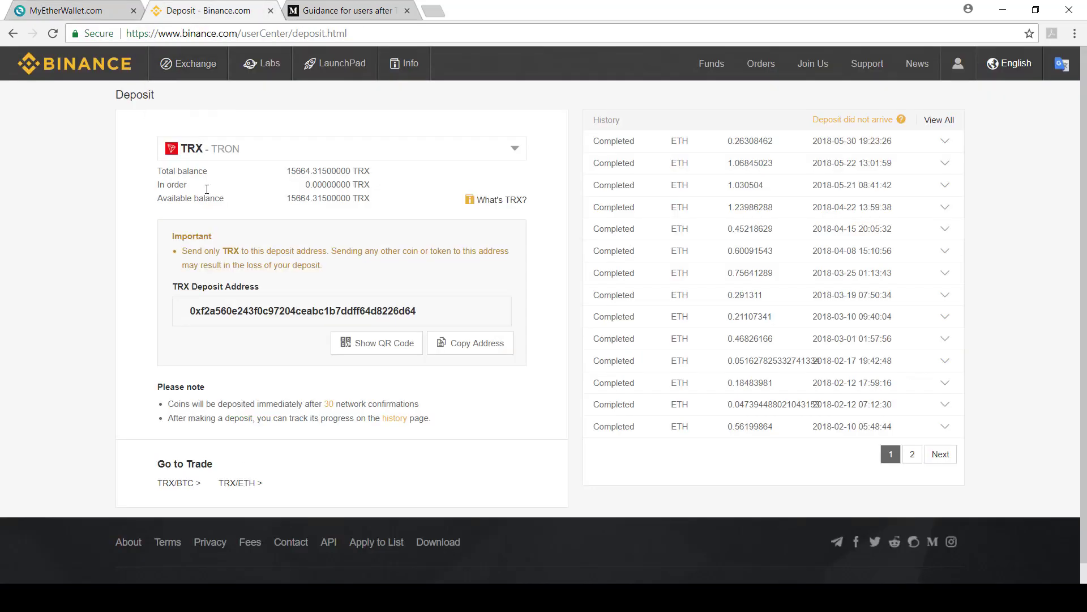
pyautogui.moveTo(342, 311)
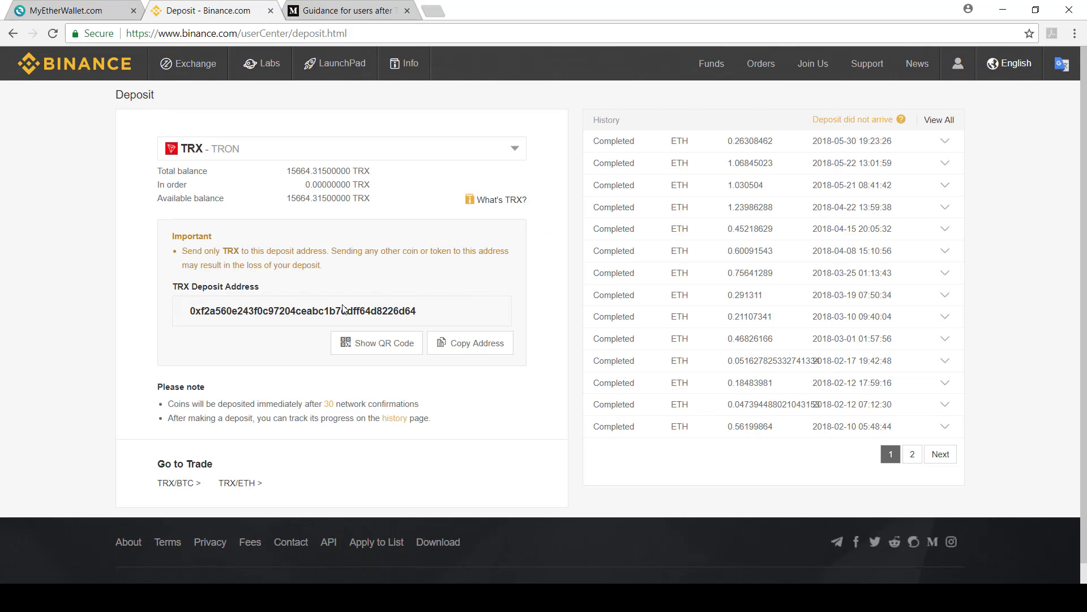
pyautogui.click(69, 10)
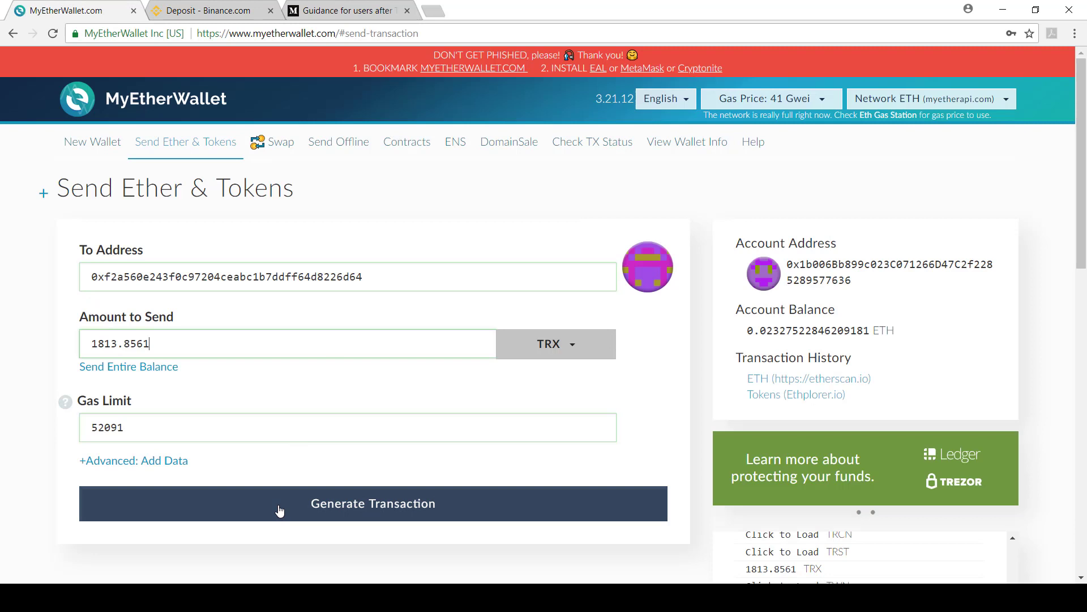
pyautogui.moveTo(271, 404)
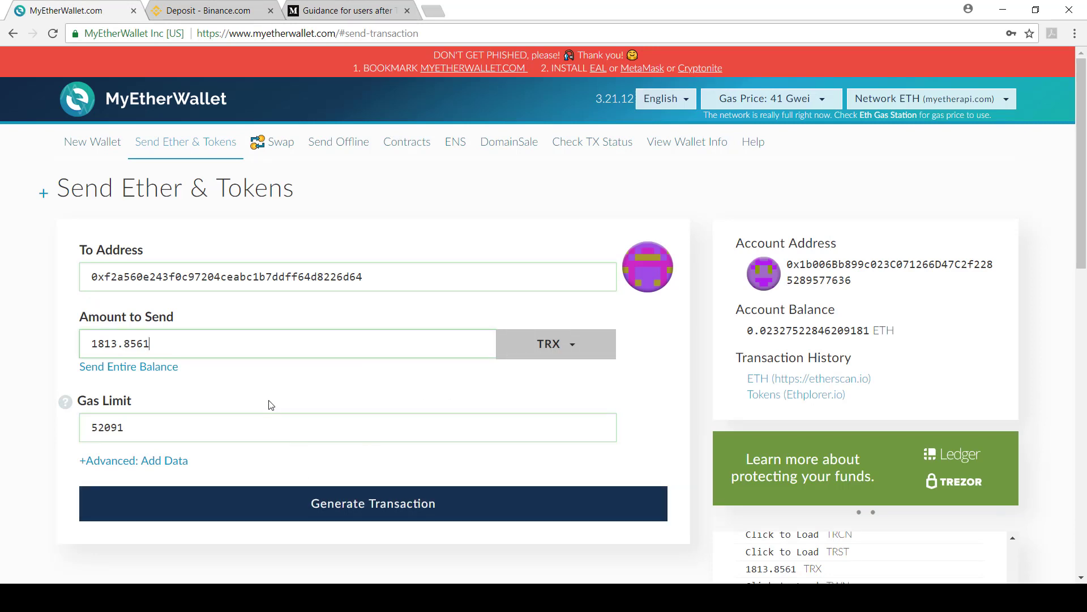
pyautogui.moveTo(205, 474)
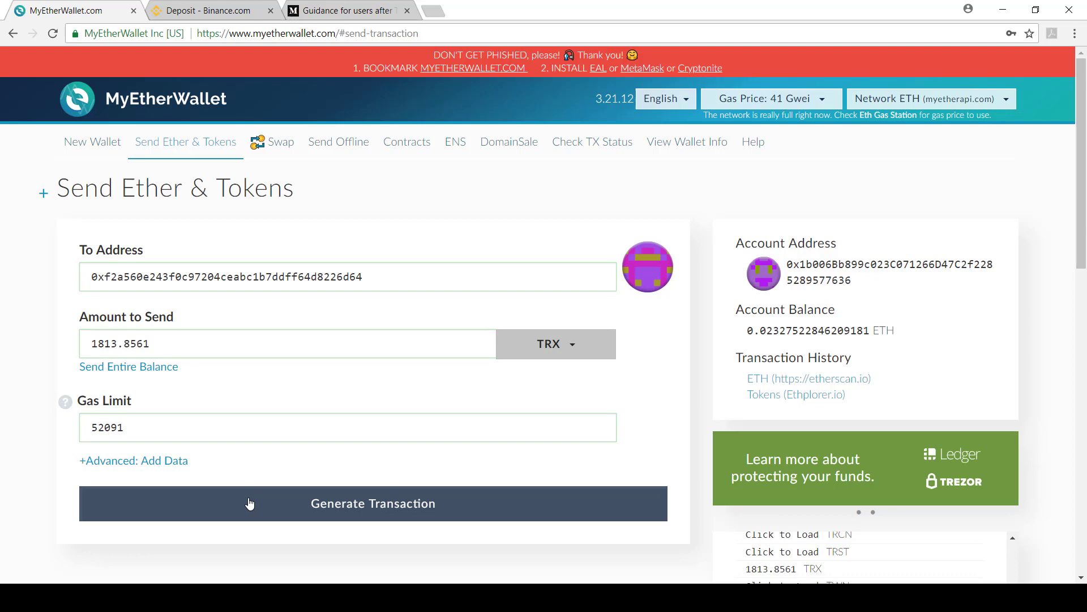
# - Generate, send and confirm the 1813.8561 TRX transaction, then switch to Binance
pyautogui.click(373, 503)
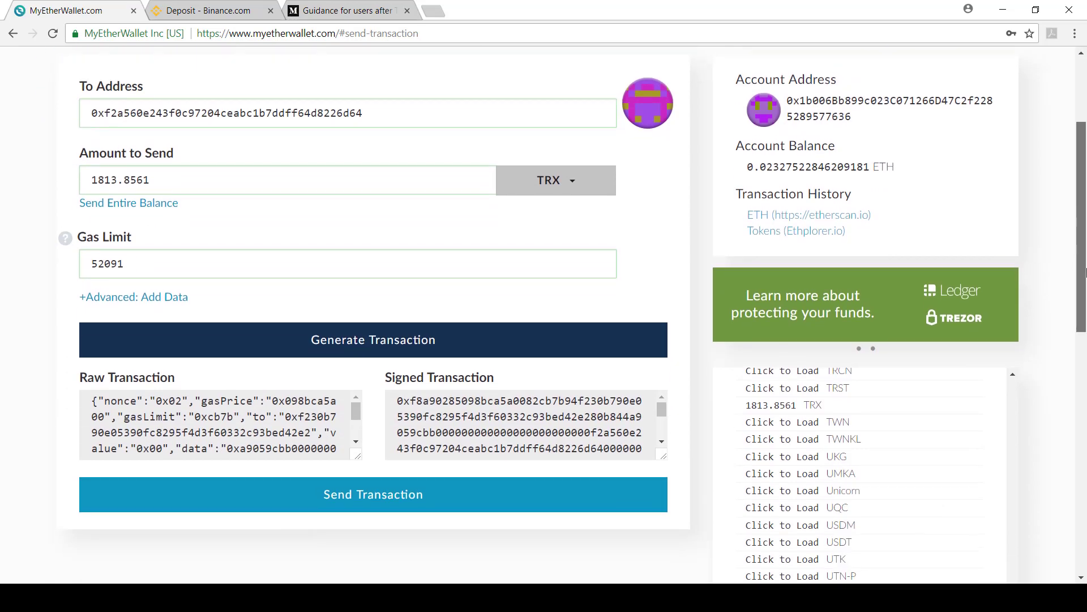
pyautogui.click(372, 493)
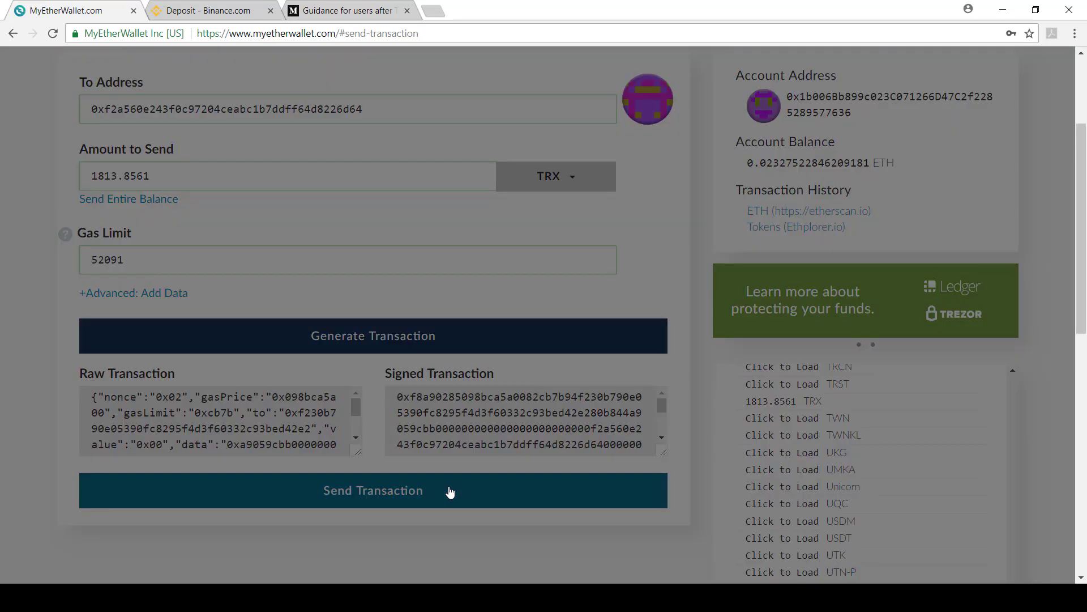
pyautogui.click(373, 491)
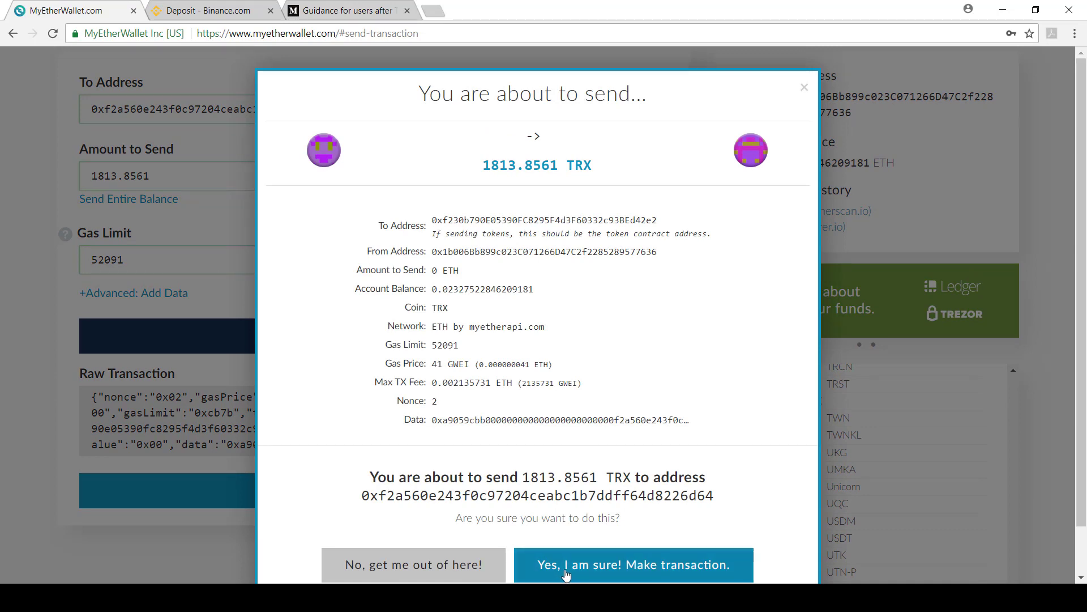
pyautogui.moveTo(527, 434)
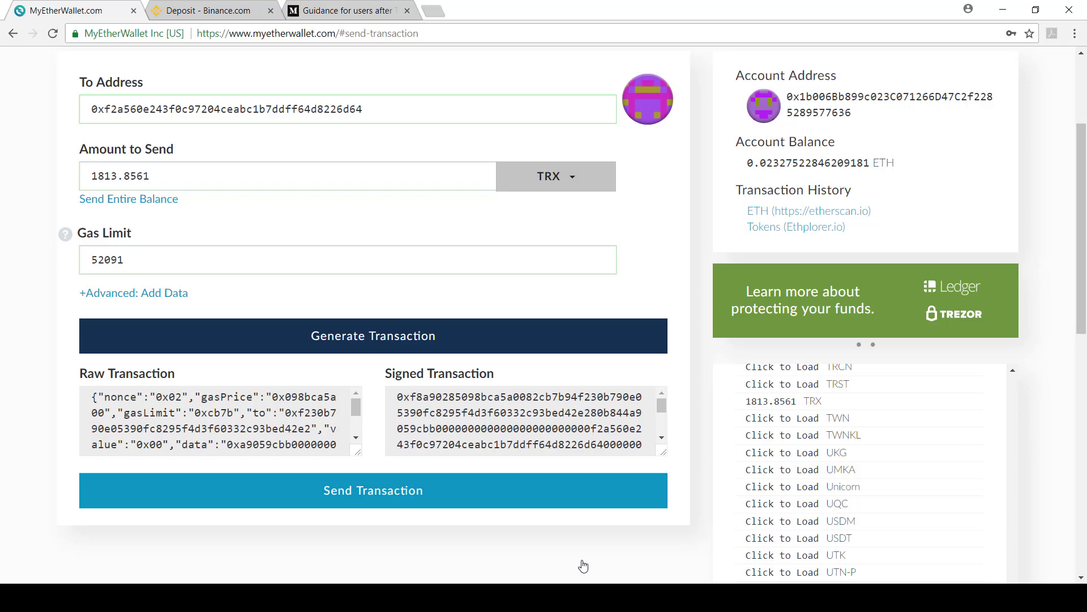
pyautogui.click(209, 11)
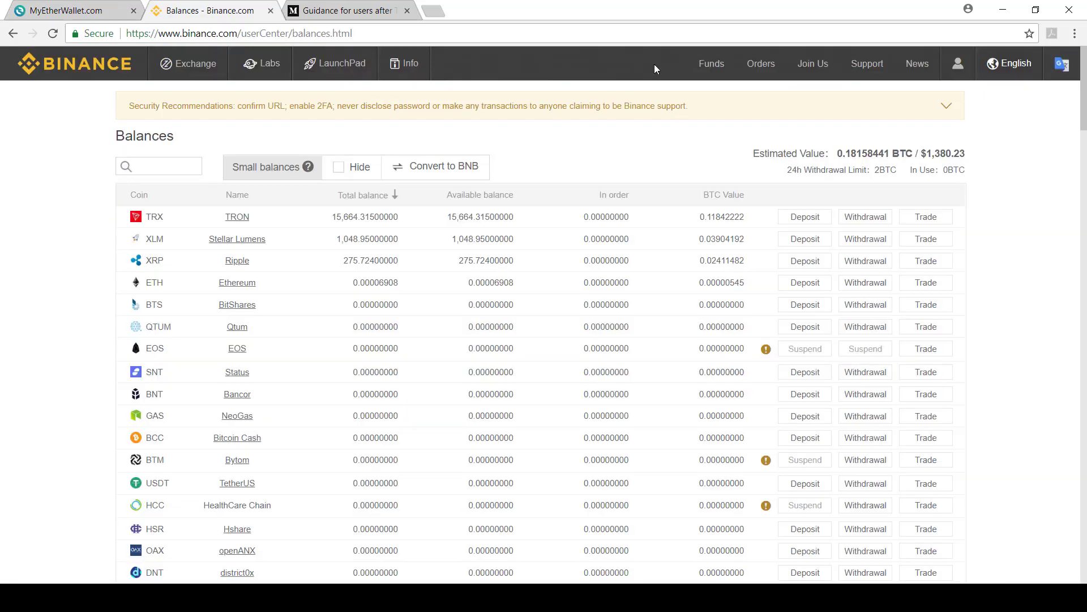
# - Open Funds > Deposits and the transaction history showing the 1813.8561 TRX deposit Confirming
pyautogui.click(710, 63)
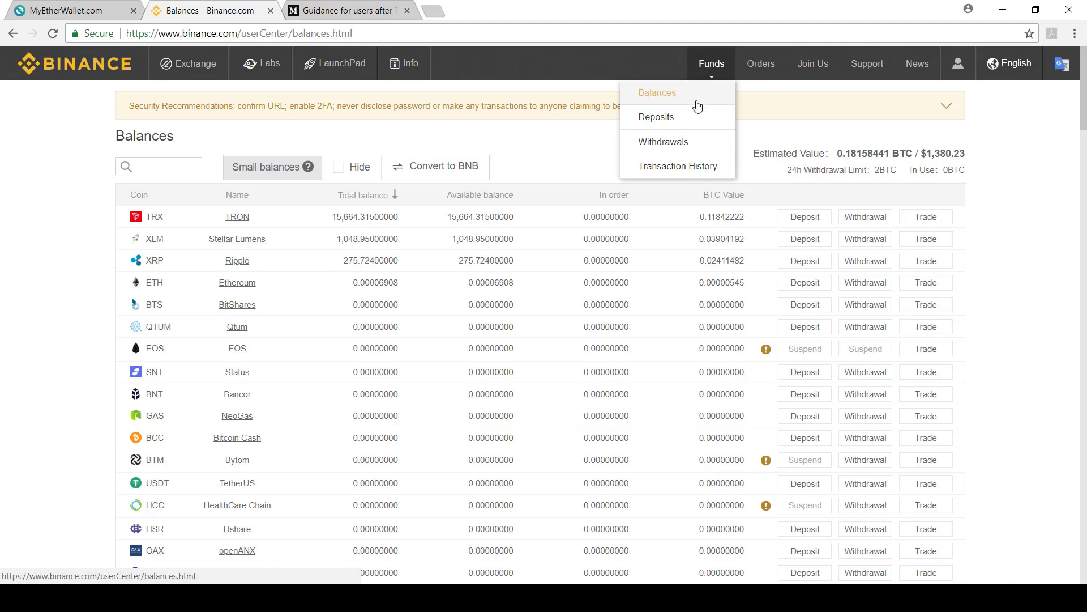
pyautogui.click(655, 117)
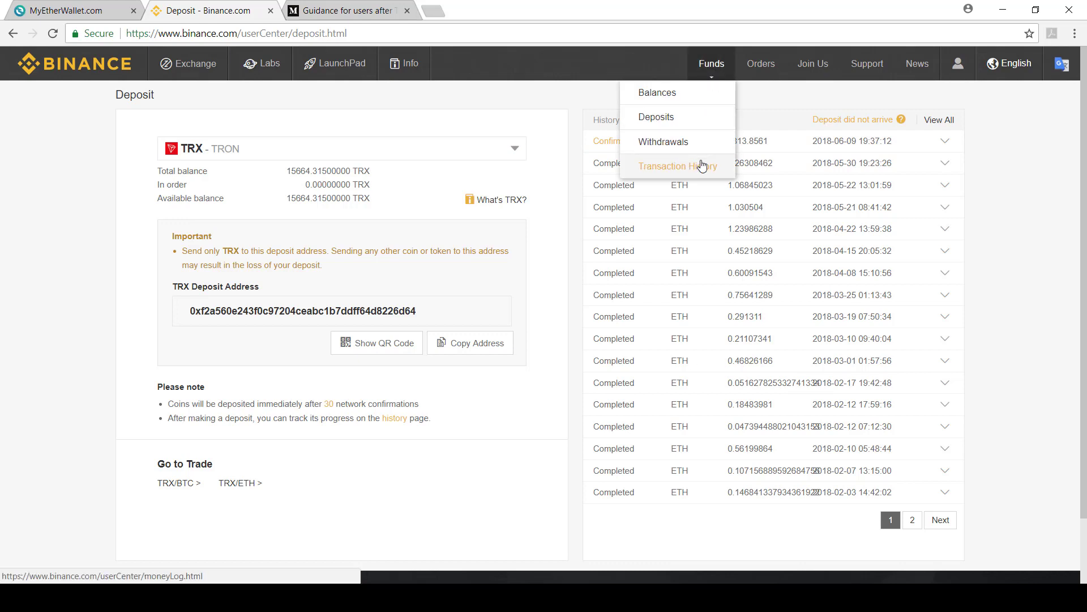
pyautogui.click(678, 165)
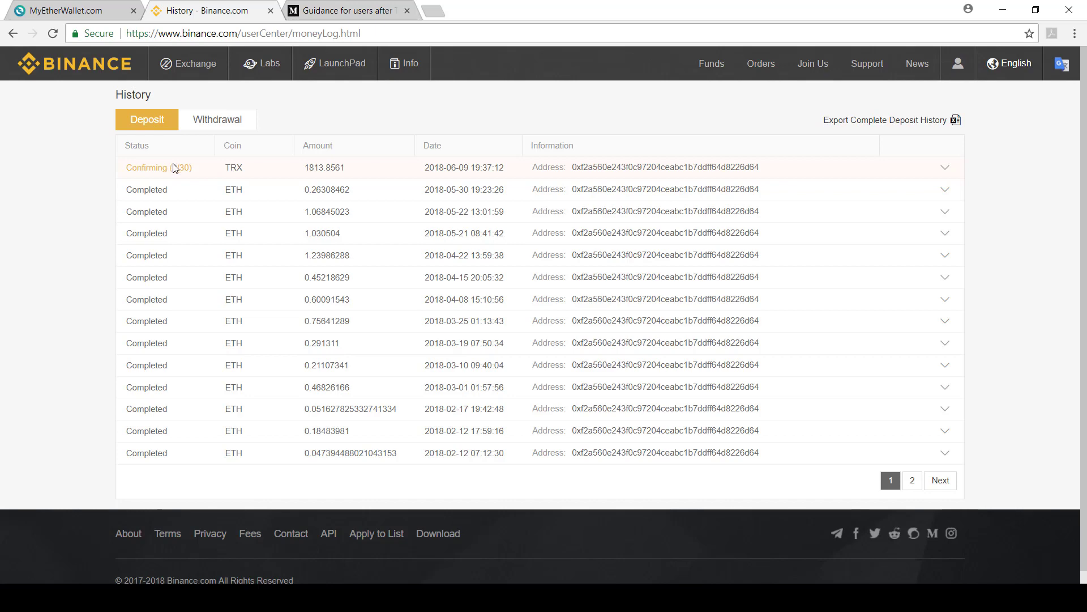
# - Watch the deposit history until the 1813.8561 TRX deposit shows Completed
pyautogui.click(711, 63)
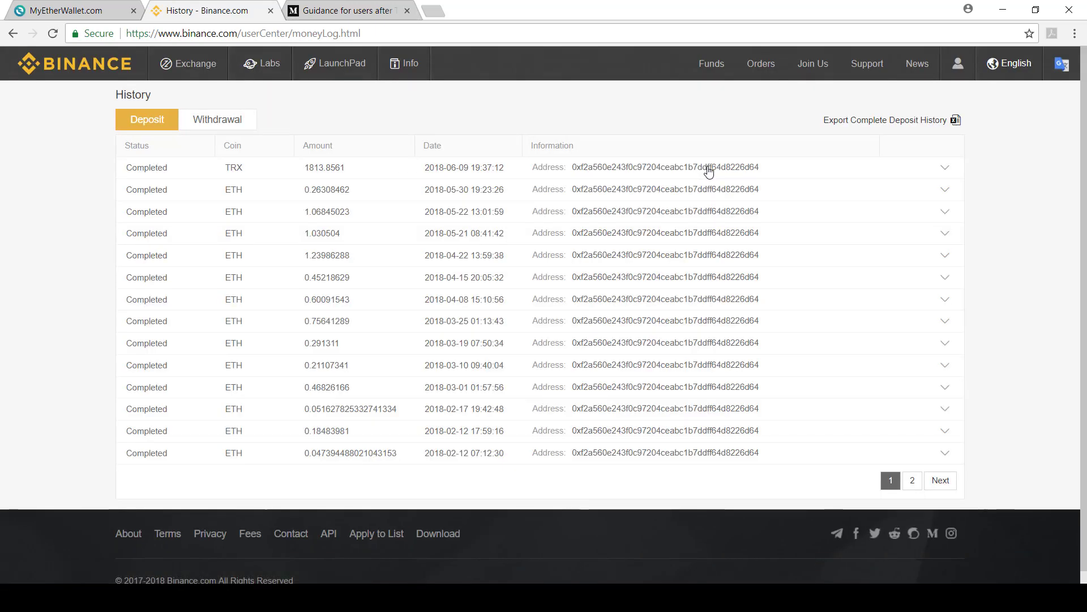
pyautogui.moveTo(478, 167)
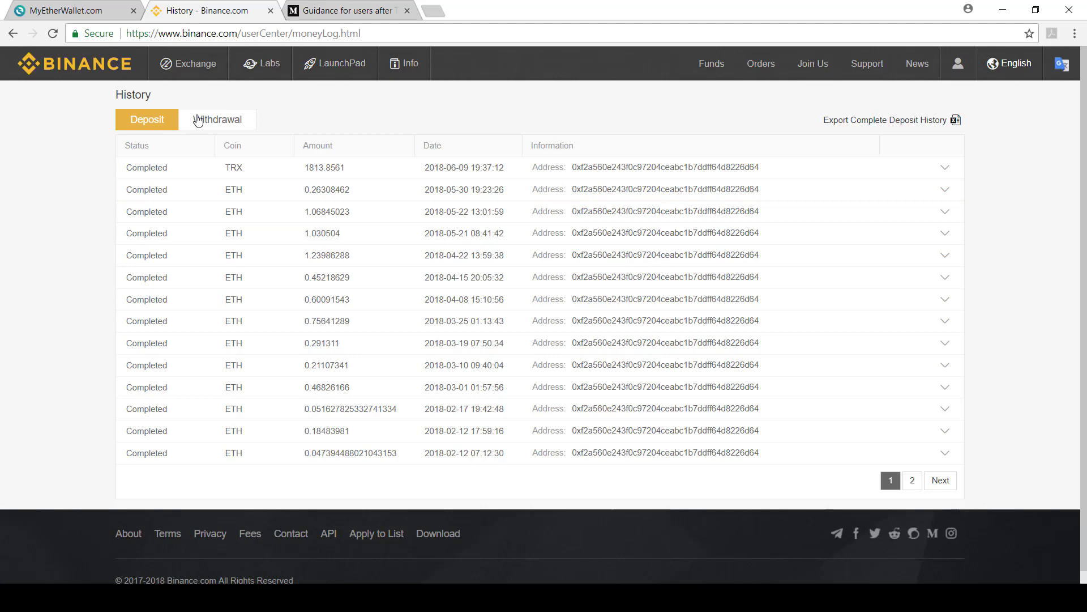
pyautogui.moveTo(670, 94)
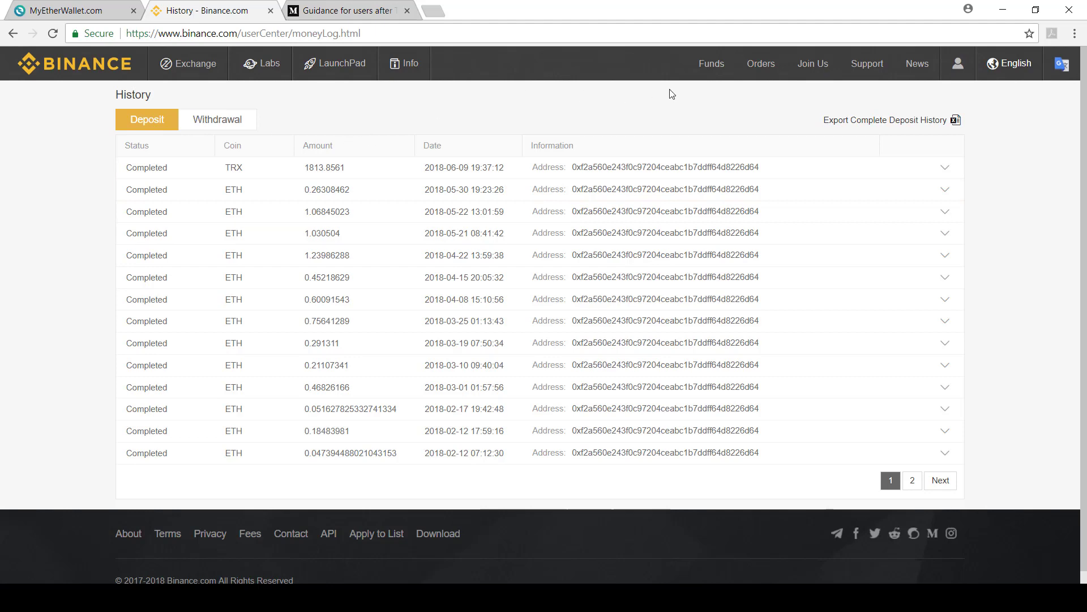